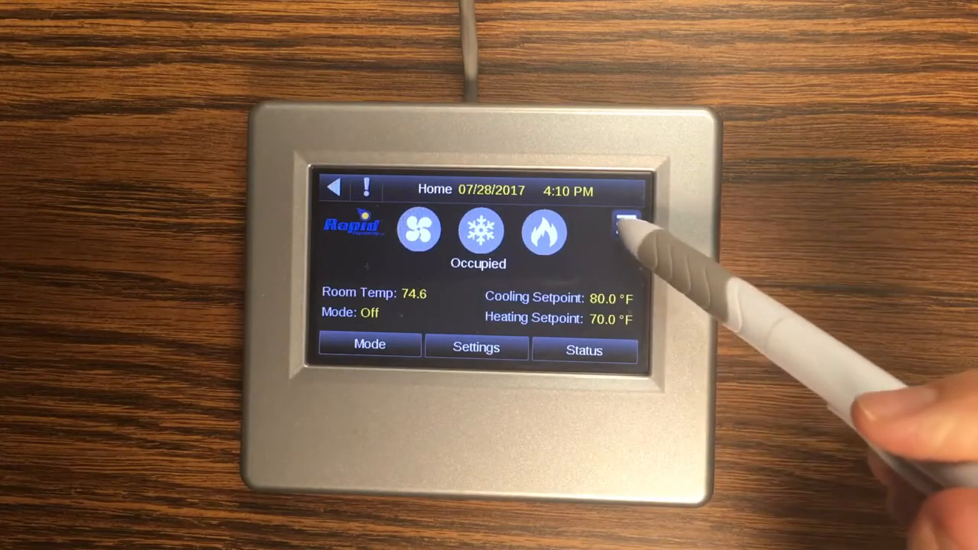
- Bring up the main Menu of controller screens from the Home screen
{"action": "left_click", "coordinate": [626, 225]}
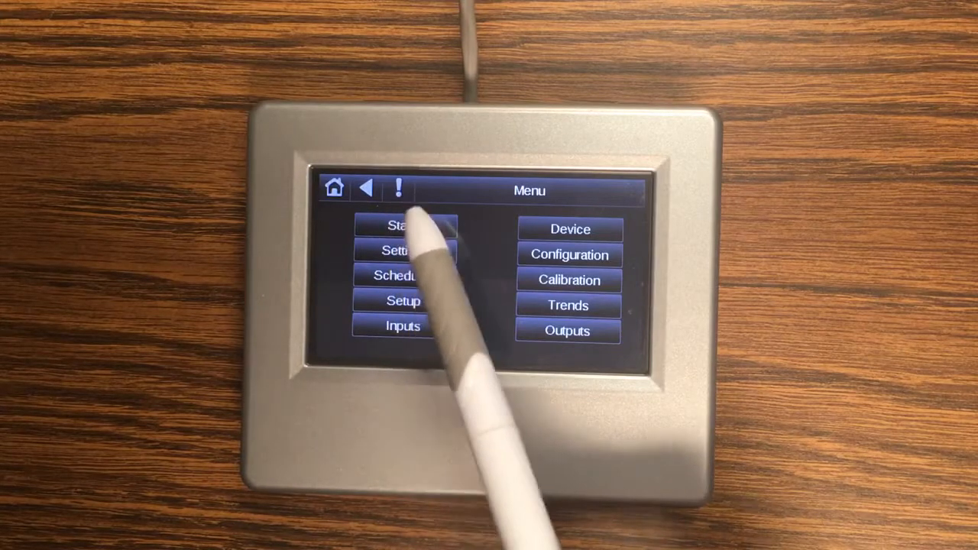
{"action": "left_click", "coordinate": [334, 188]}
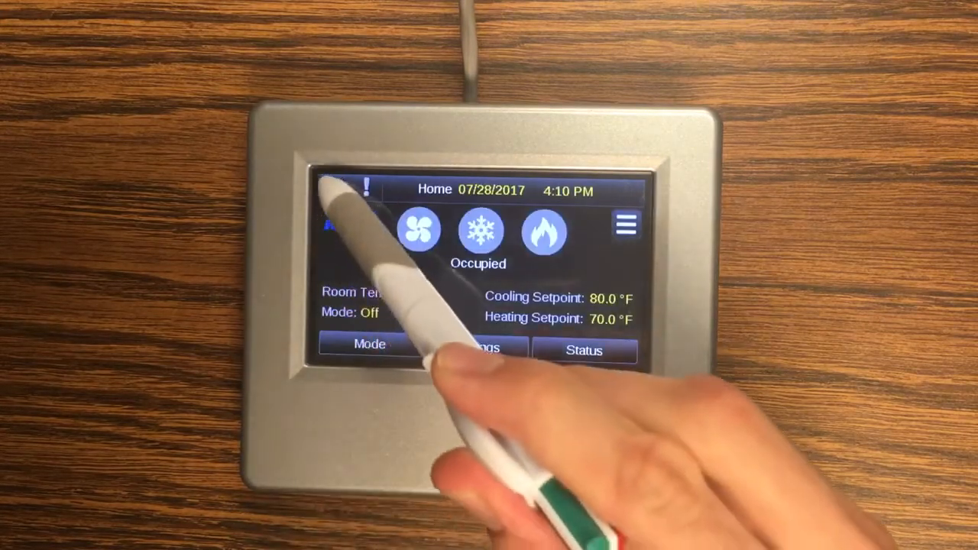
{"action": "left_click", "coordinate": [625, 227]}
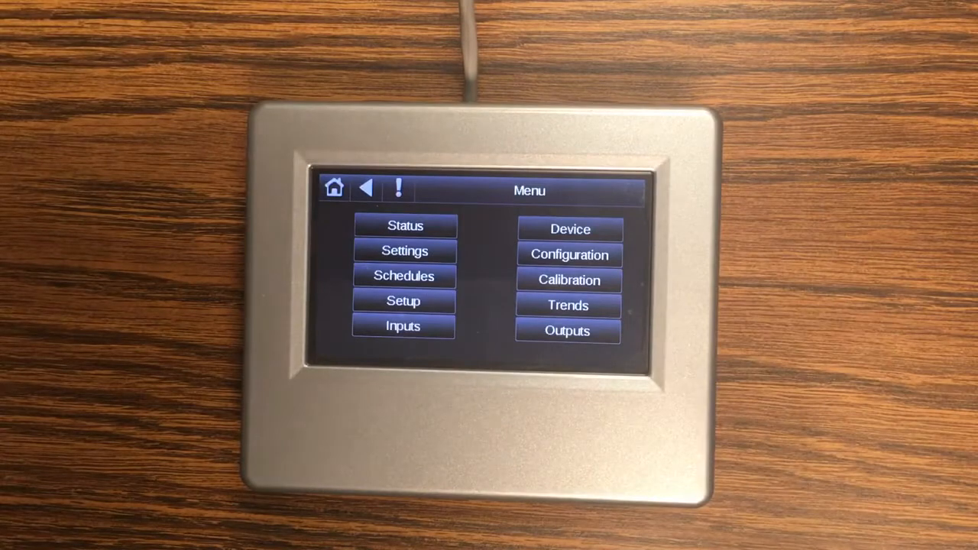
{"action": "left_click", "coordinate": [568, 254]}
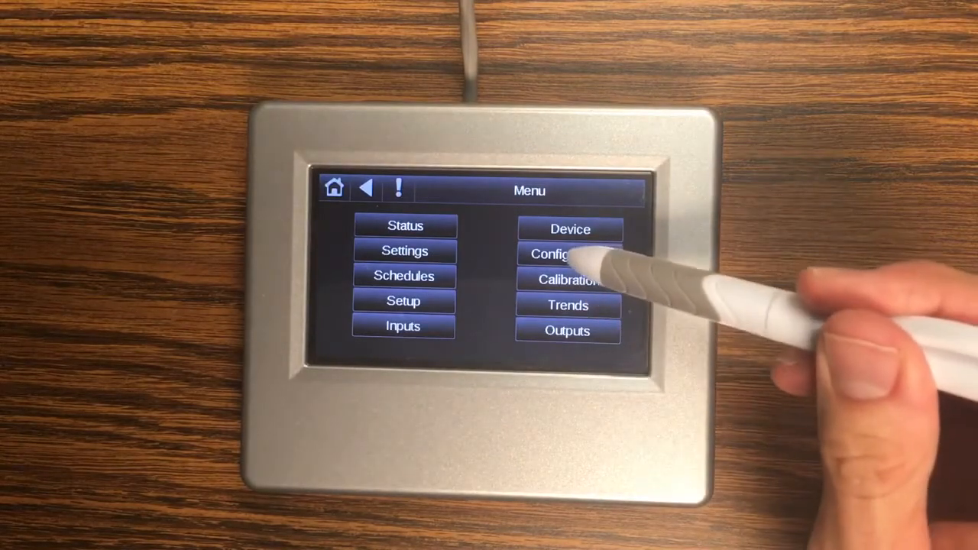
- In Configuration, set Schedule Source to BAS and return to the Home screen
{"action": "left_click", "coordinate": [567, 253]}
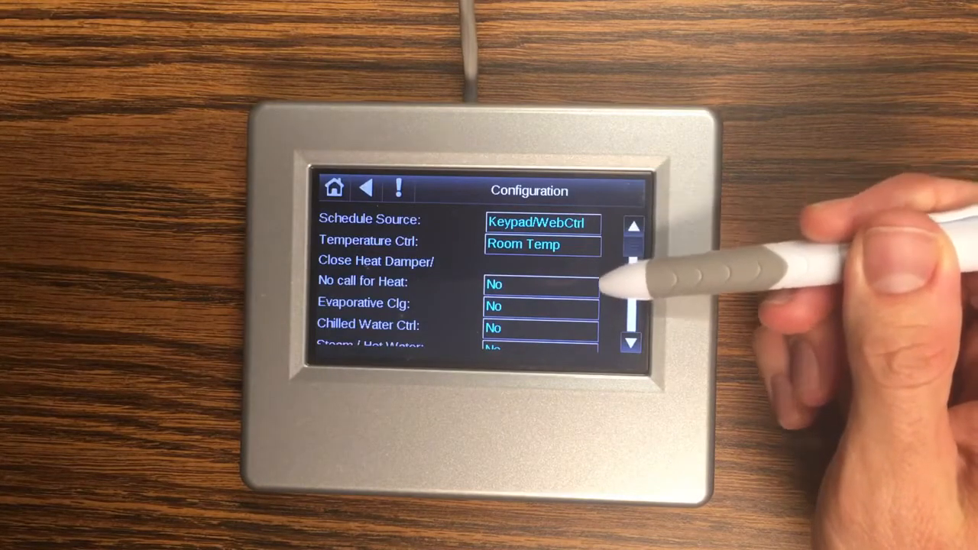
{"action": "left_click", "coordinate": [536, 223]}
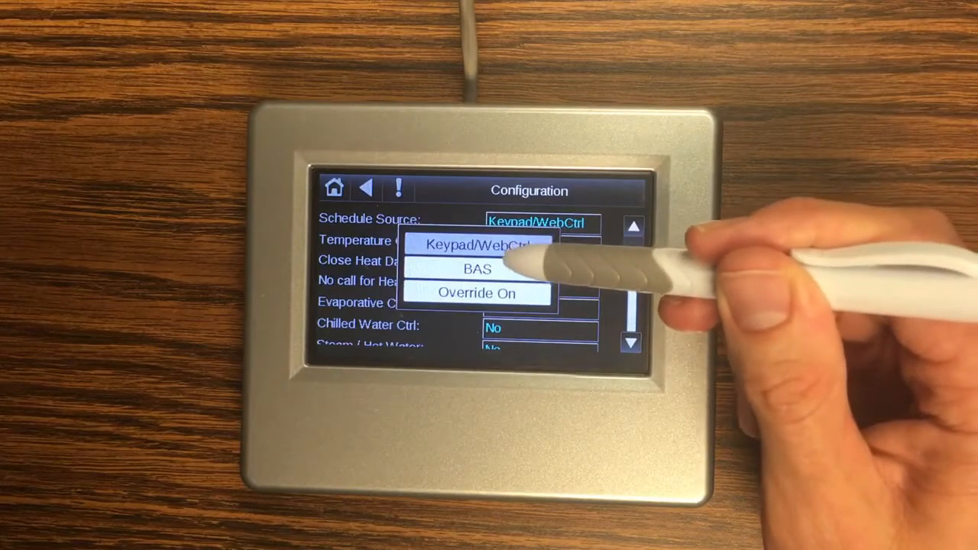
{"action": "left_click", "coordinate": [477, 269]}
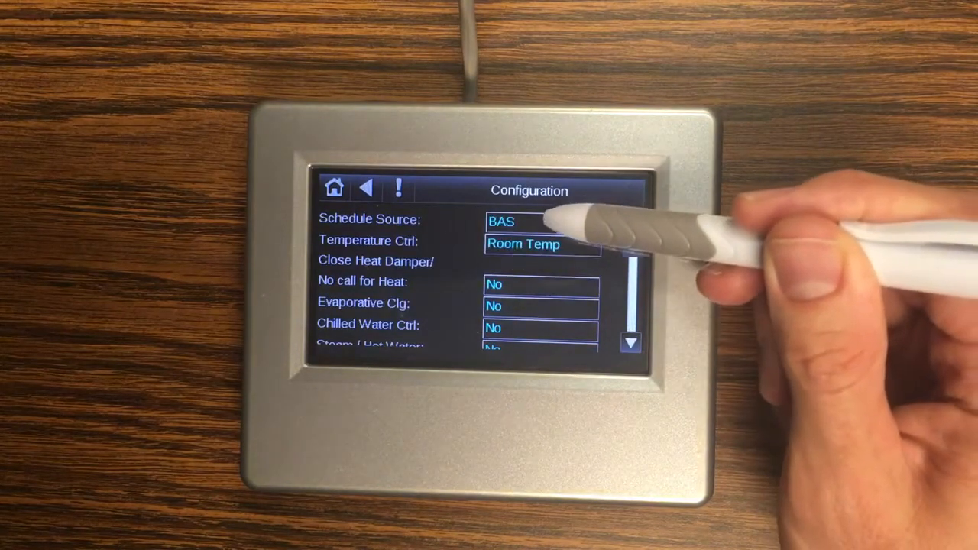
{"action": "left_click", "coordinate": [541, 221]}
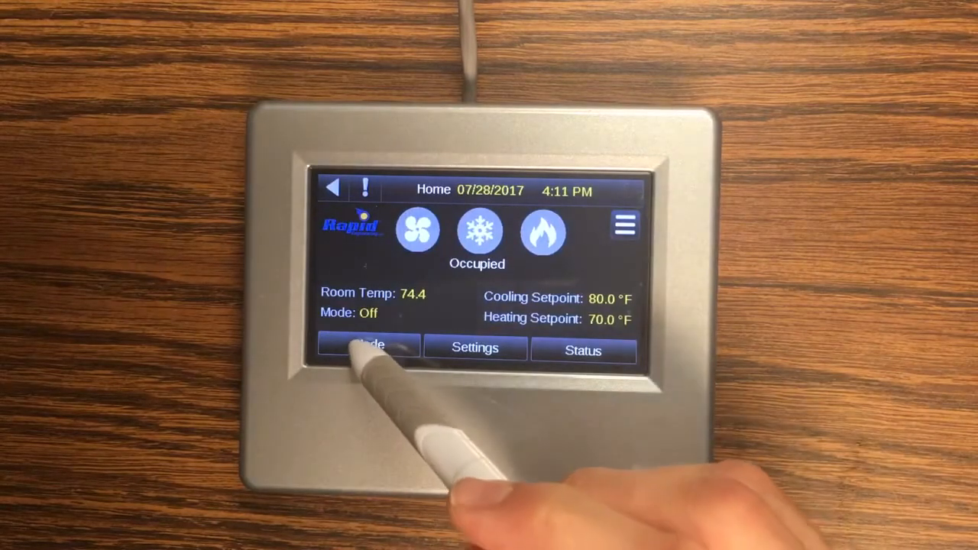
- Set the Operating Mode to AUTO and return Home showing Mode: Auto
{"action": "left_click", "coordinate": [369, 348]}
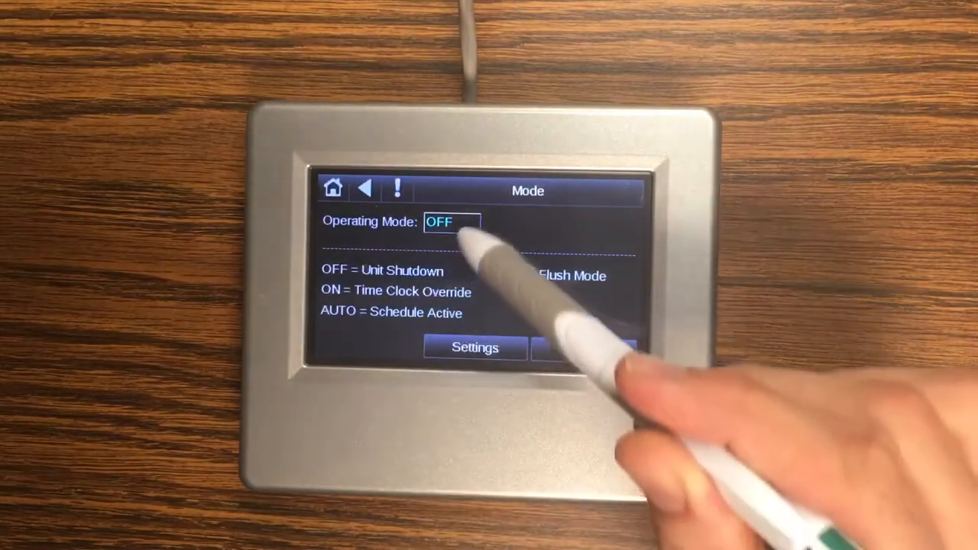
{"action": "left_click", "coordinate": [451, 222]}
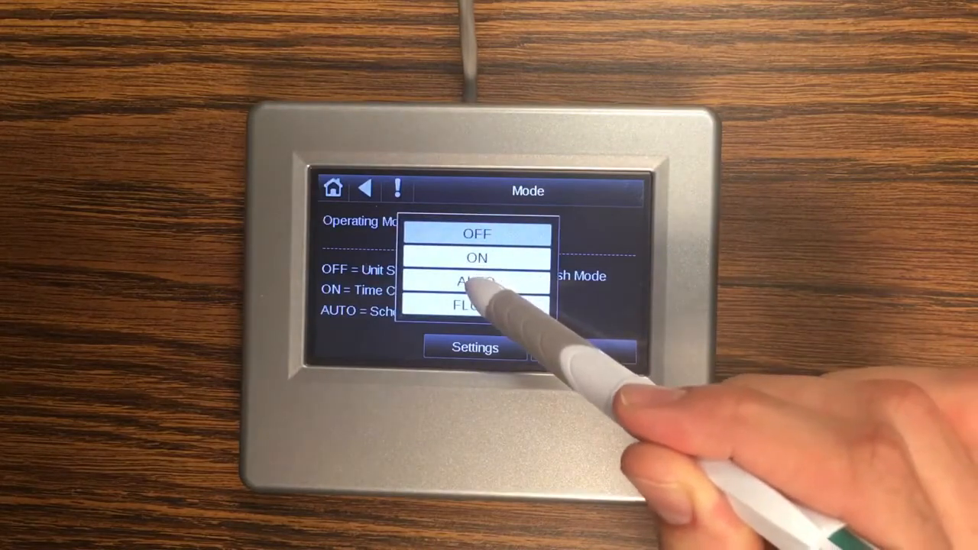
{"action": "left_click", "coordinate": [477, 281]}
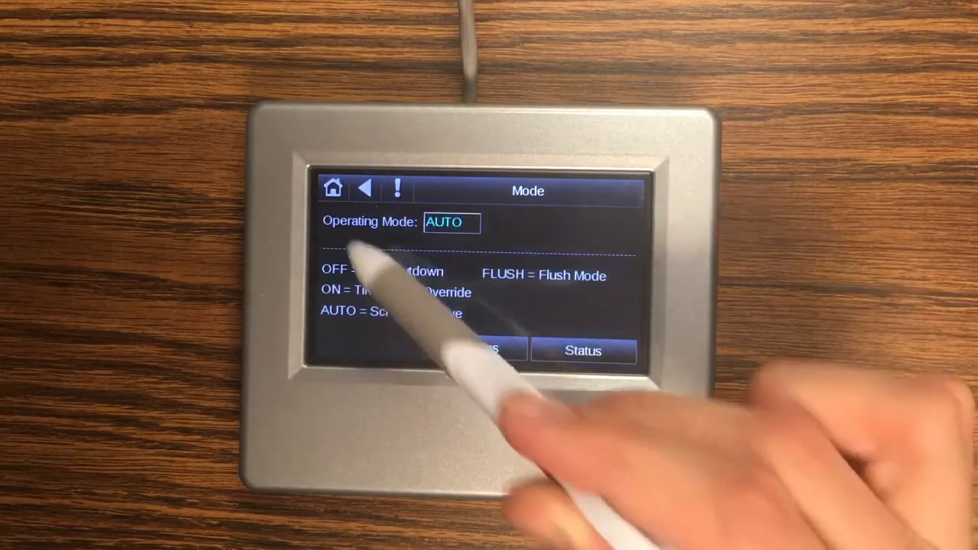
{"action": "left_click", "coordinate": [333, 188]}
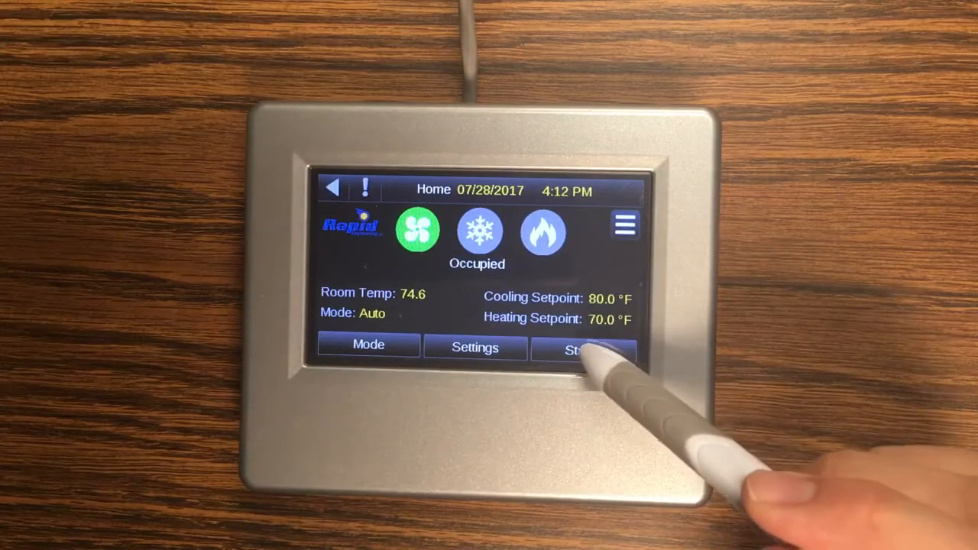
- Page through the Status readings — heating, cooling, schedule source, air handler — and return to the top
{"action": "left_click", "coordinate": [583, 349]}
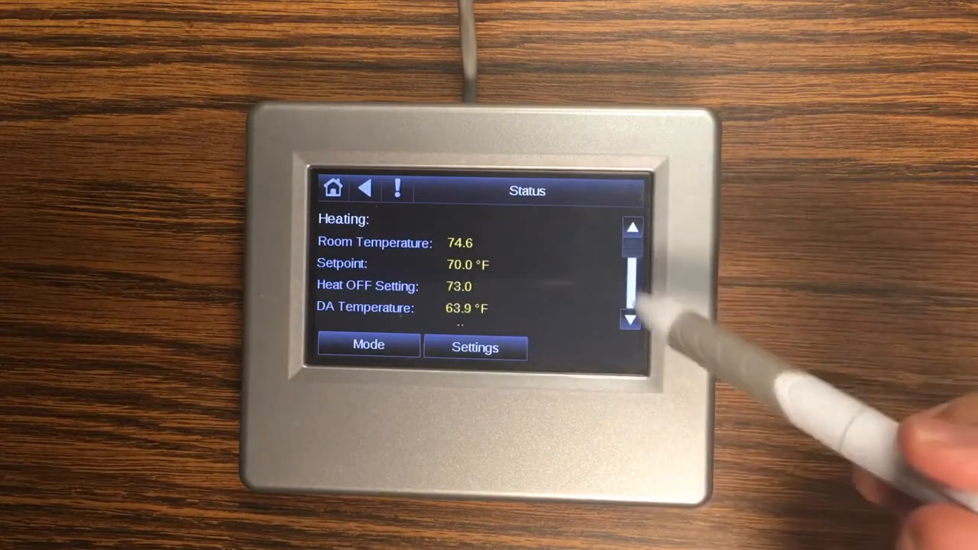
{"action": "left_click", "coordinate": [631, 320]}
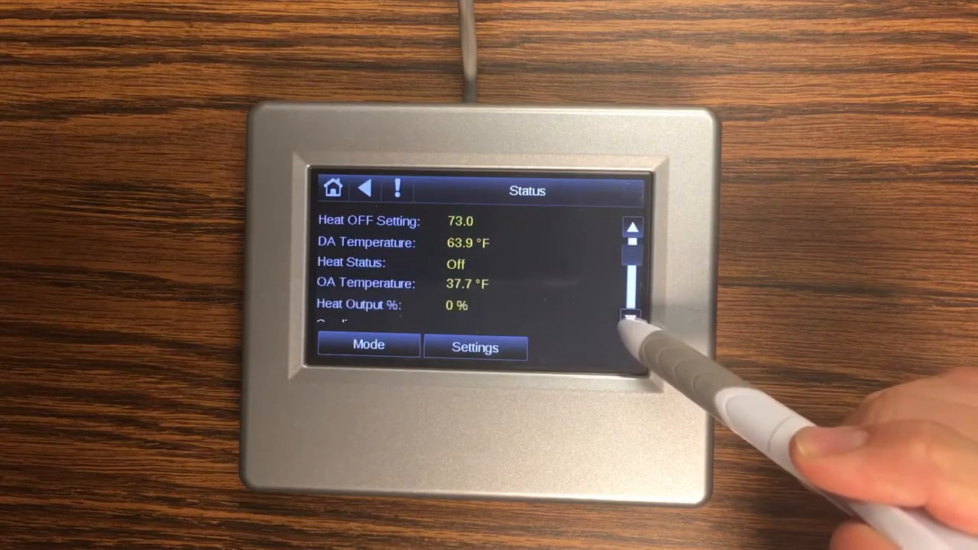
{"action": "left_click", "coordinate": [633, 319]}
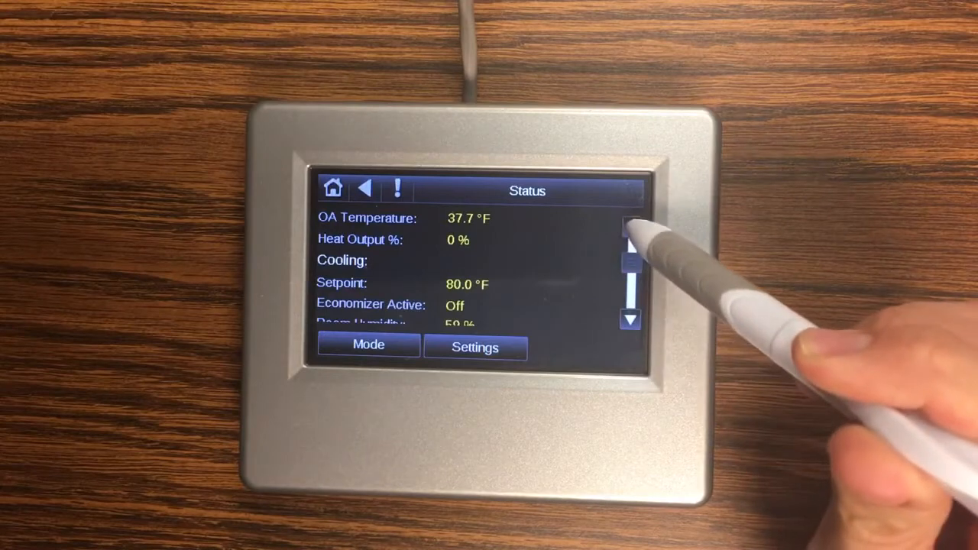
{"action": "left_click", "coordinate": [630, 243]}
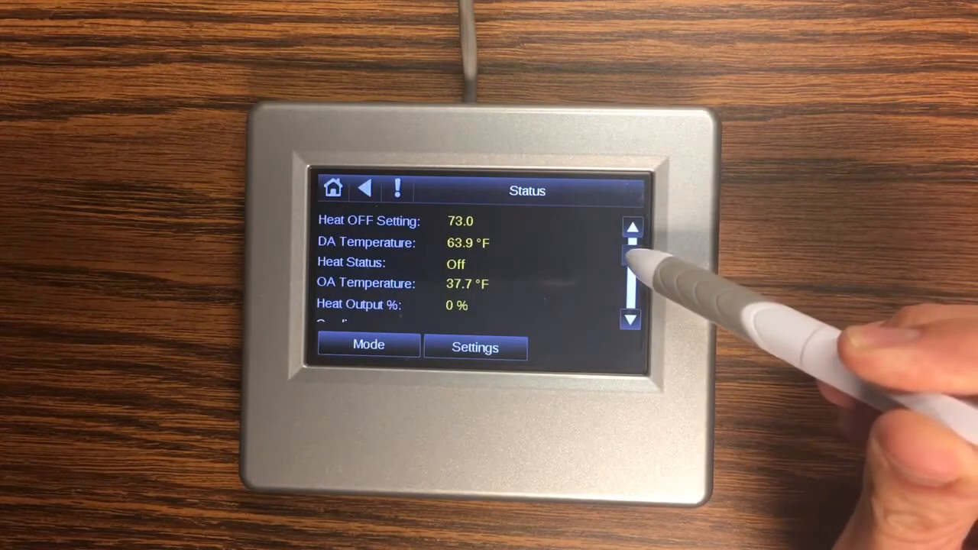
{"action": "left_click", "coordinate": [633, 318]}
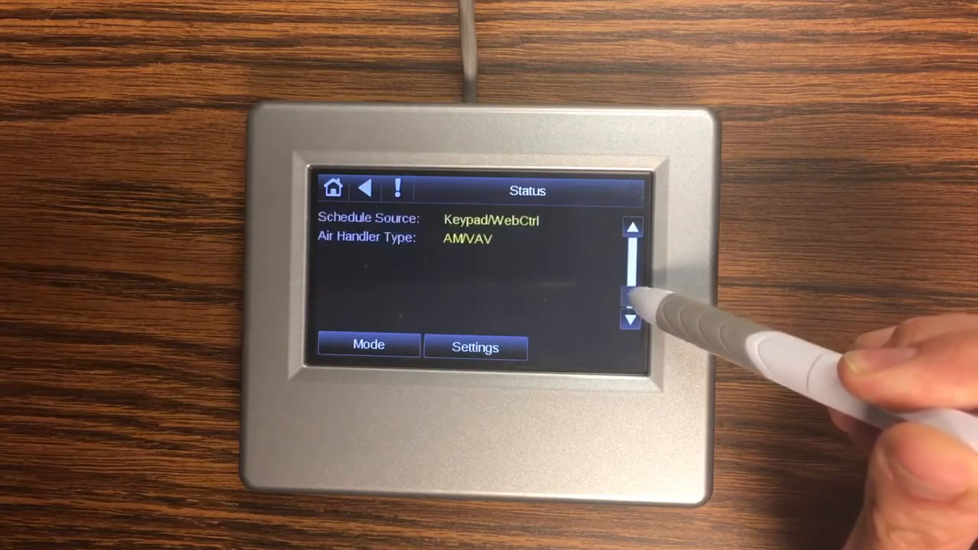
{"action": "left_click", "coordinate": [632, 319]}
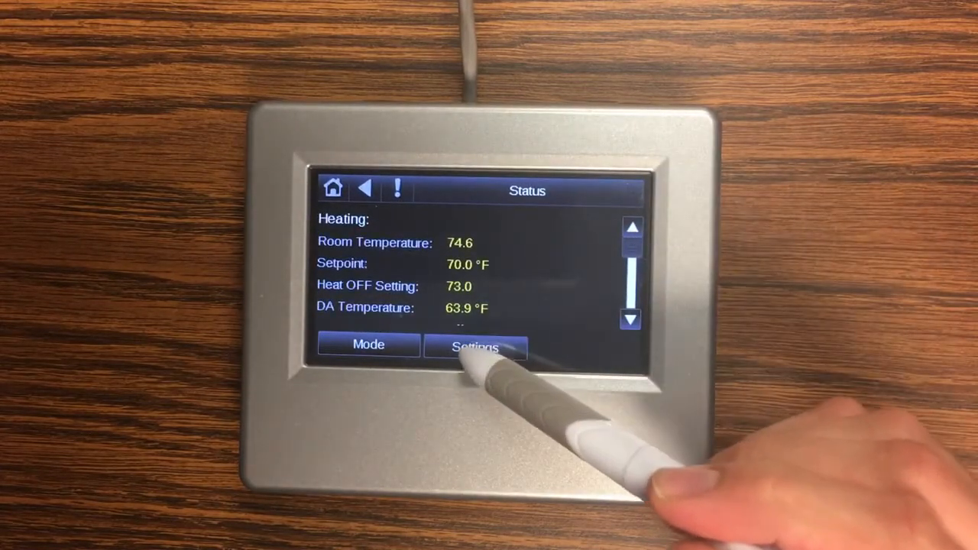
- In Settings, change the heating Occupied Setpoint from 70.0 to 65.0 °F
{"action": "left_click", "coordinate": [475, 347]}
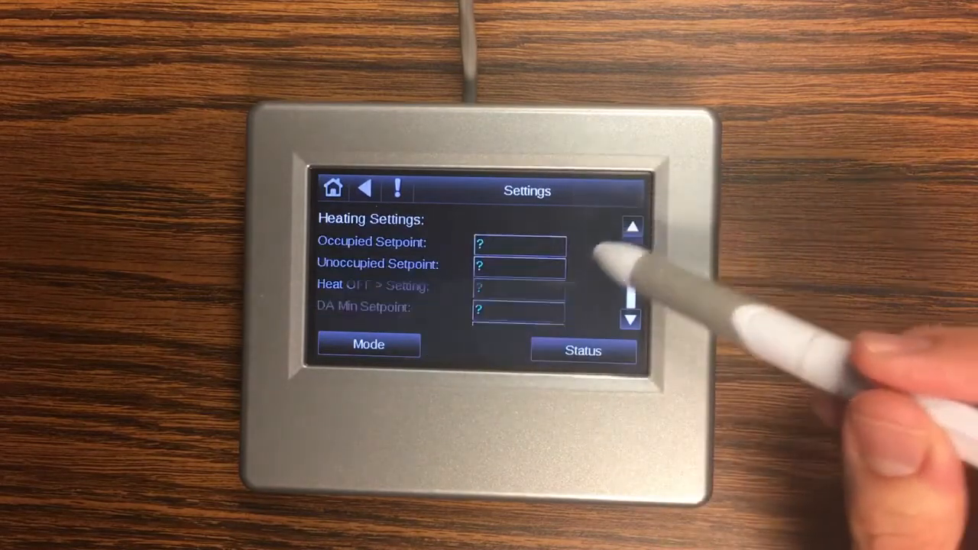
{"action": "left_click", "coordinate": [518, 246]}
{"action": "type", "text": "65"}
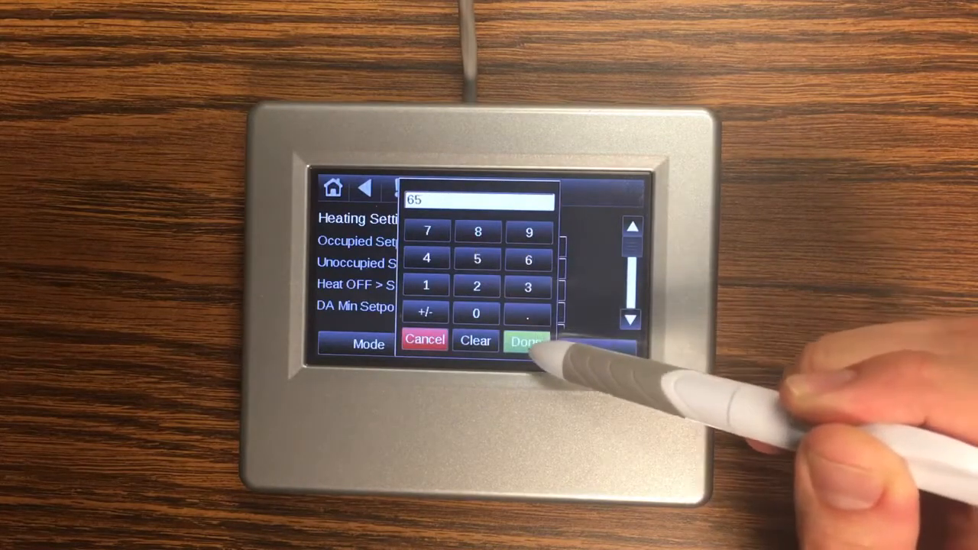
{"action": "left_click", "coordinate": [526, 340]}
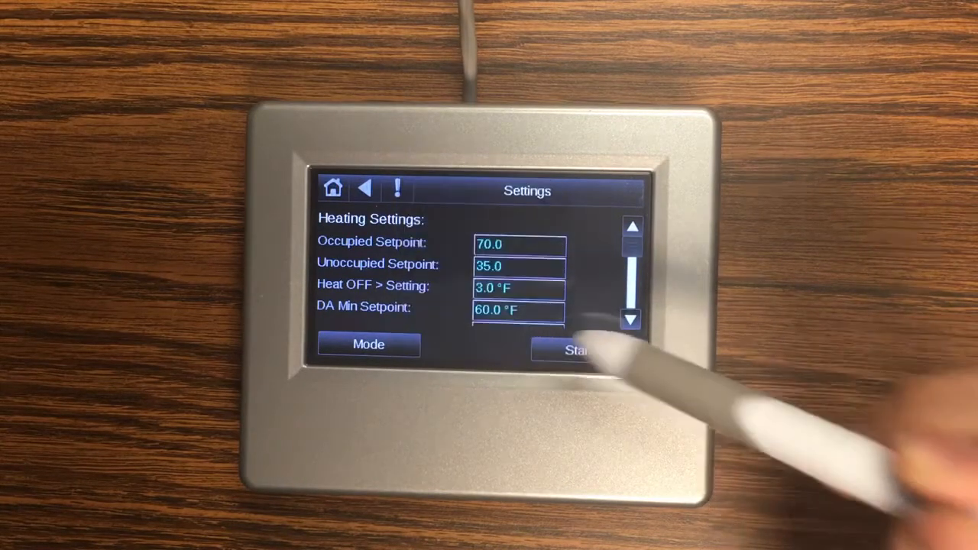
{"action": "left_click", "coordinate": [582, 350]}
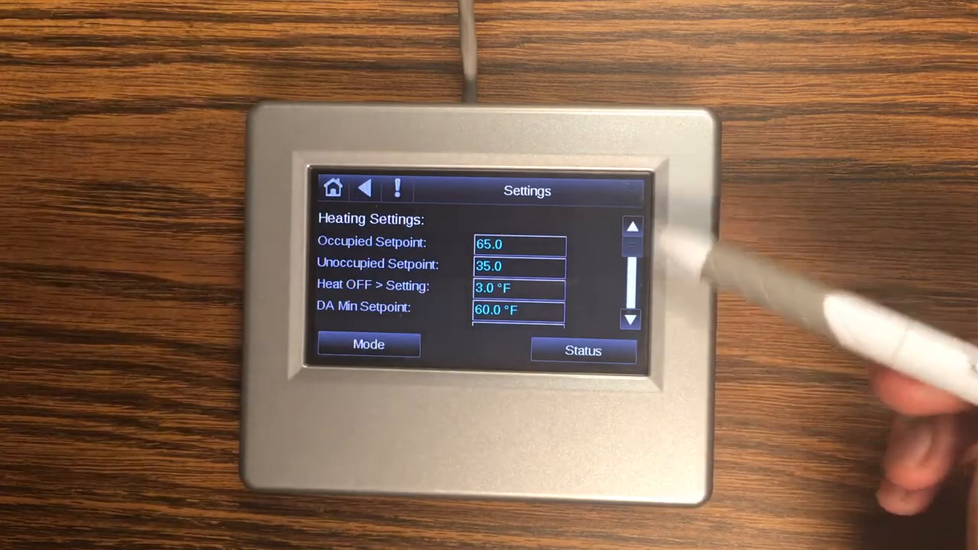
{"action": "mouse_move", "coordinate": [688, 214]}
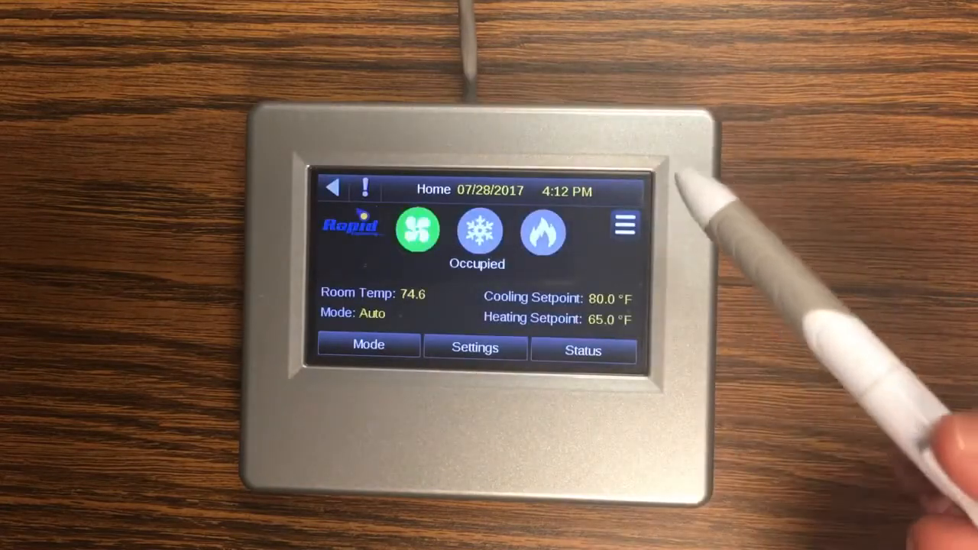
- In Calibration, change the OA Temperature offset from 4.0 to 0.0
{"action": "left_click", "coordinate": [624, 225]}
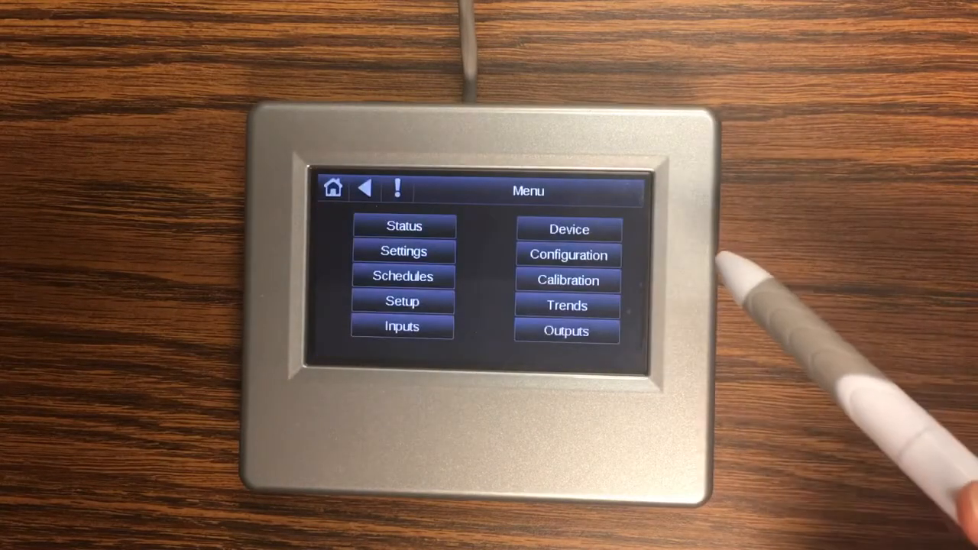
{"action": "left_click", "coordinate": [567, 280]}
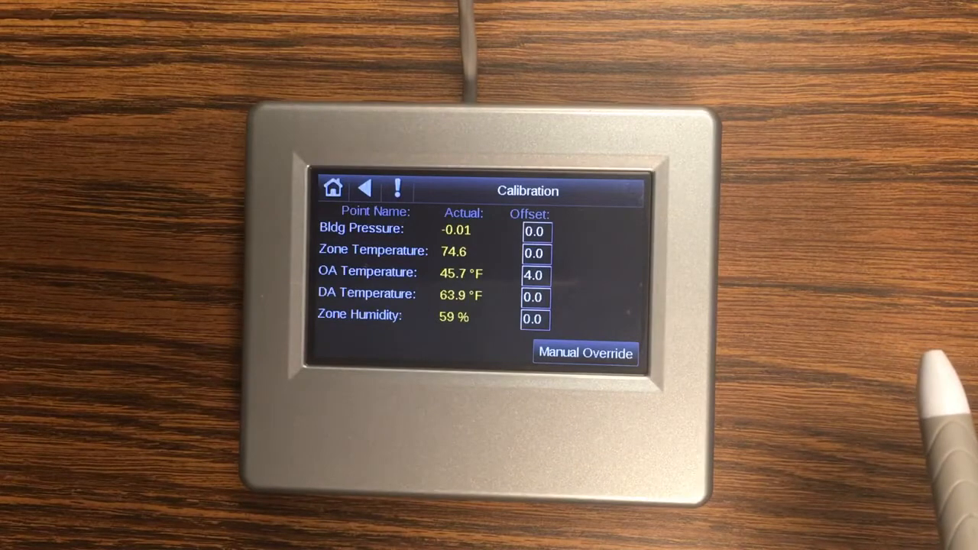
{"action": "left_click", "coordinate": [533, 275]}
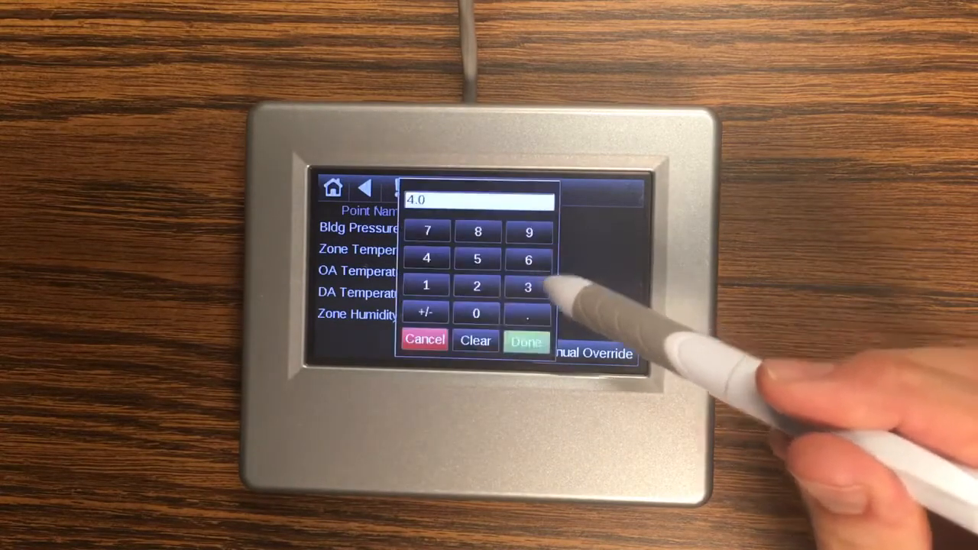
{"action": "left_click", "coordinate": [527, 340]}
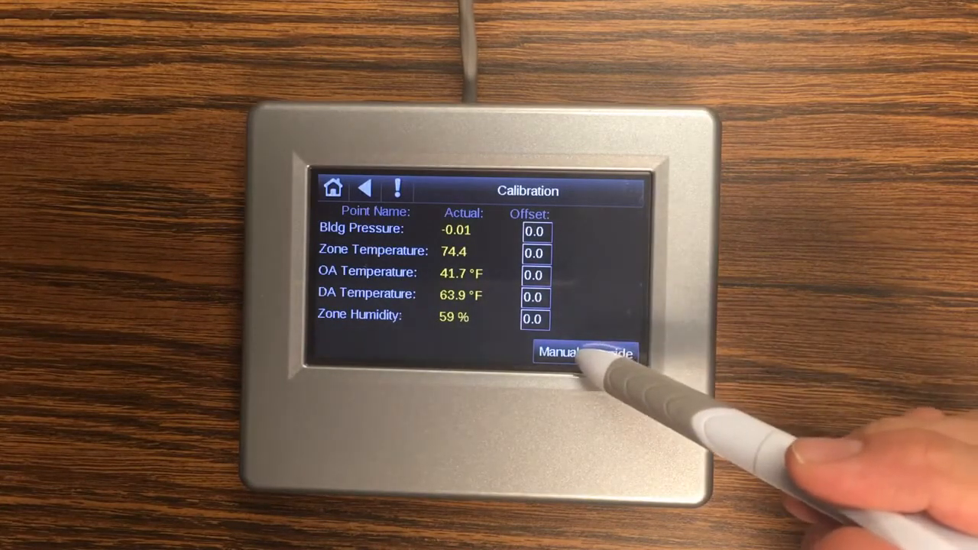
- Try a Manual Override zone temp lock at 50, then set Zone Temp Lock to NO so Home shows Room Temp 74.6
{"action": "left_click", "coordinate": [584, 352]}
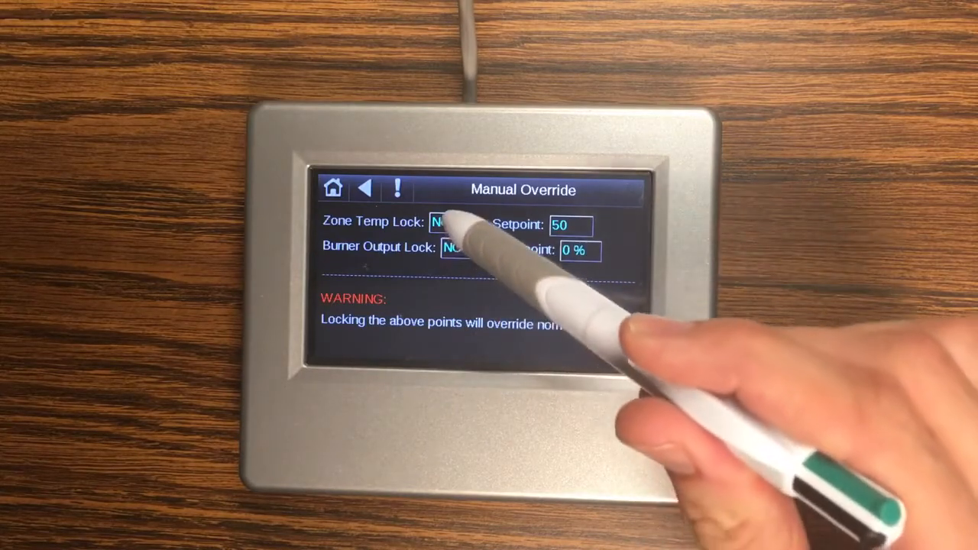
{"action": "left_click", "coordinate": [449, 222]}
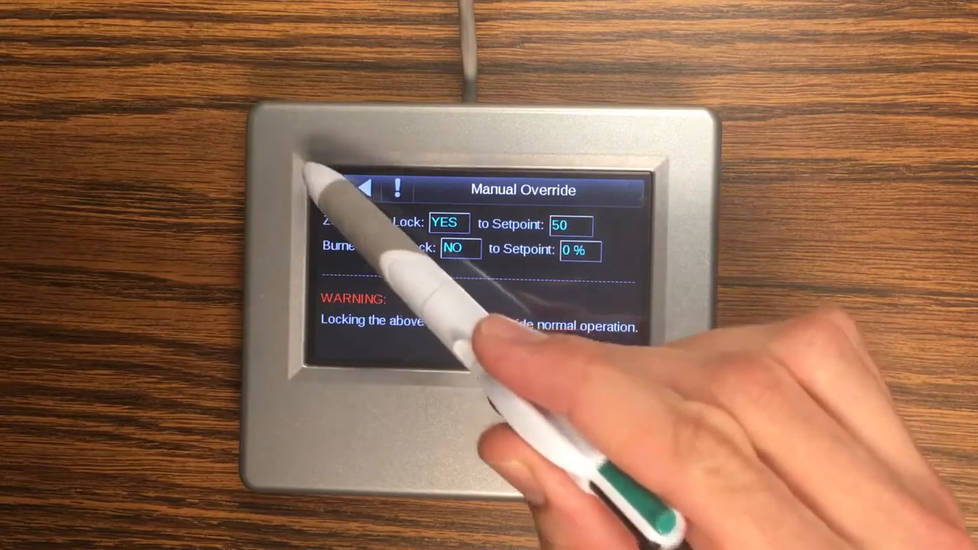
{"action": "left_click", "coordinate": [365, 189]}
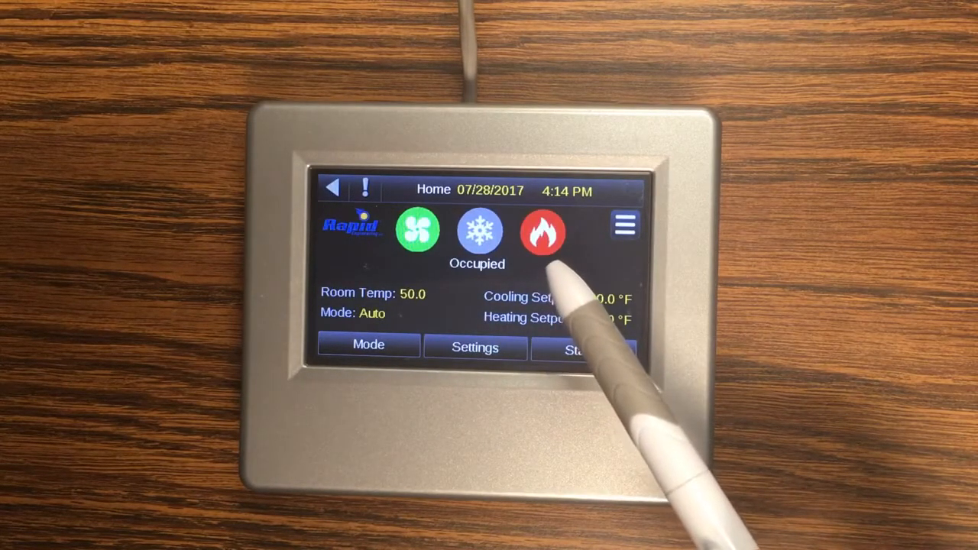
{"action": "mouse_move", "coordinate": [565, 290]}
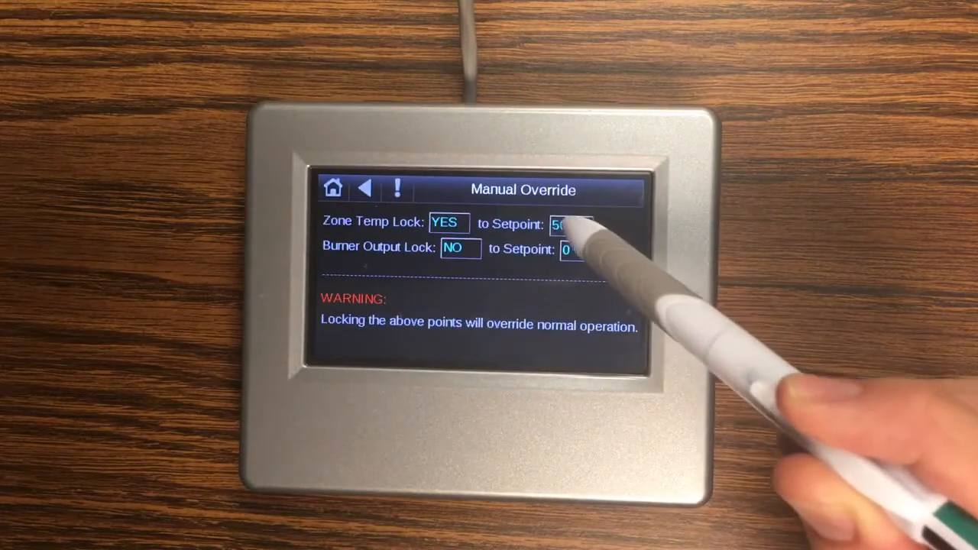
{"action": "left_click", "coordinate": [569, 224]}
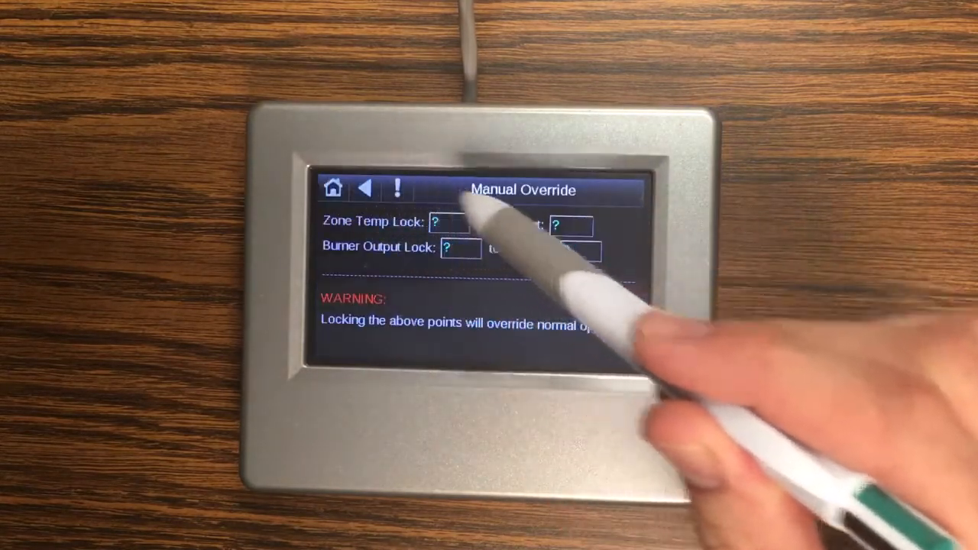
{"action": "left_click", "coordinate": [449, 222]}
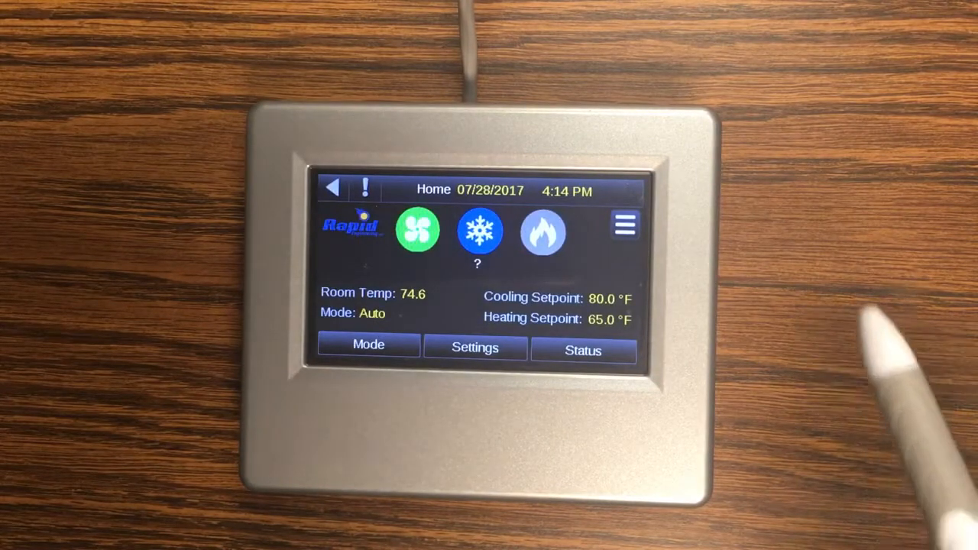
- Under Schedules, turn Run unit 24/7 ON so the unit shows Occupied
{"action": "left_click", "coordinate": [624, 223]}
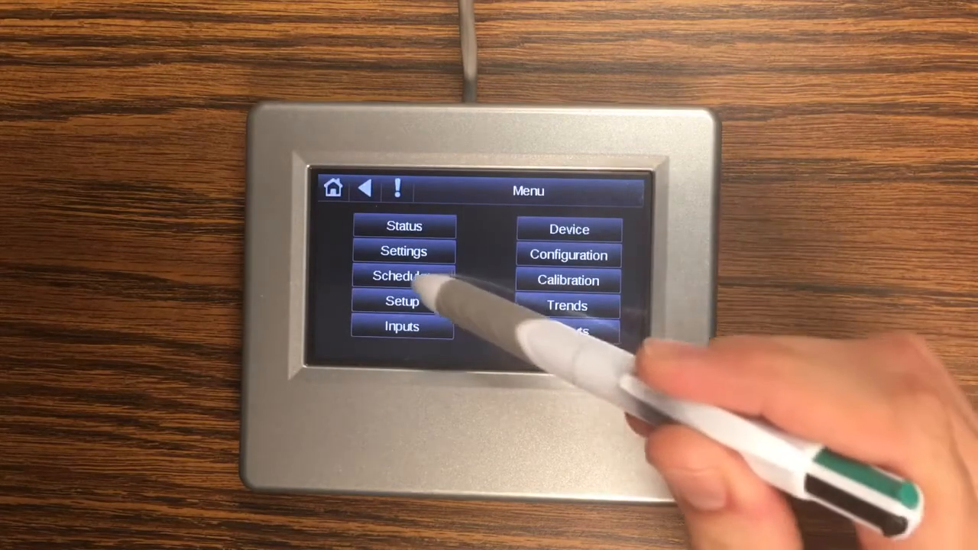
{"action": "left_click", "coordinate": [402, 275]}
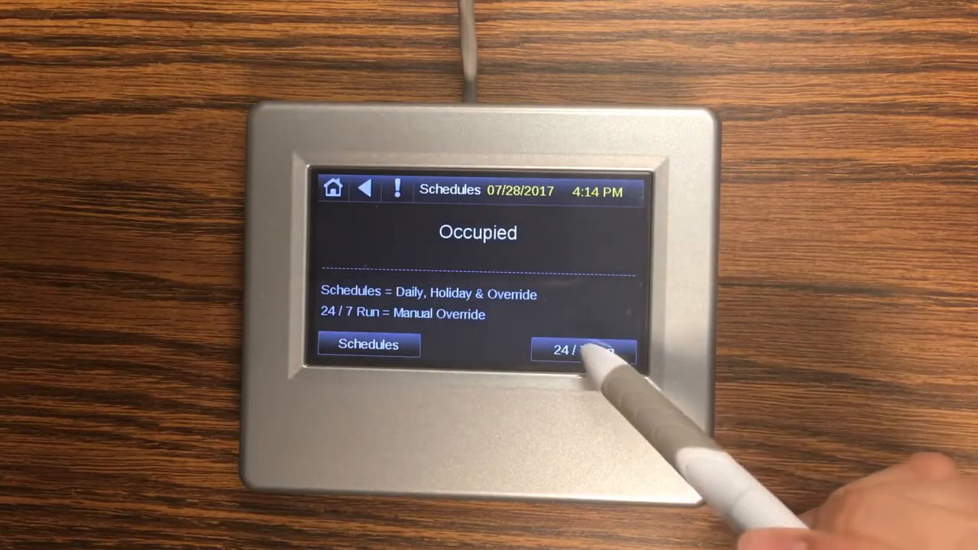
{"action": "left_click", "coordinate": [586, 351]}
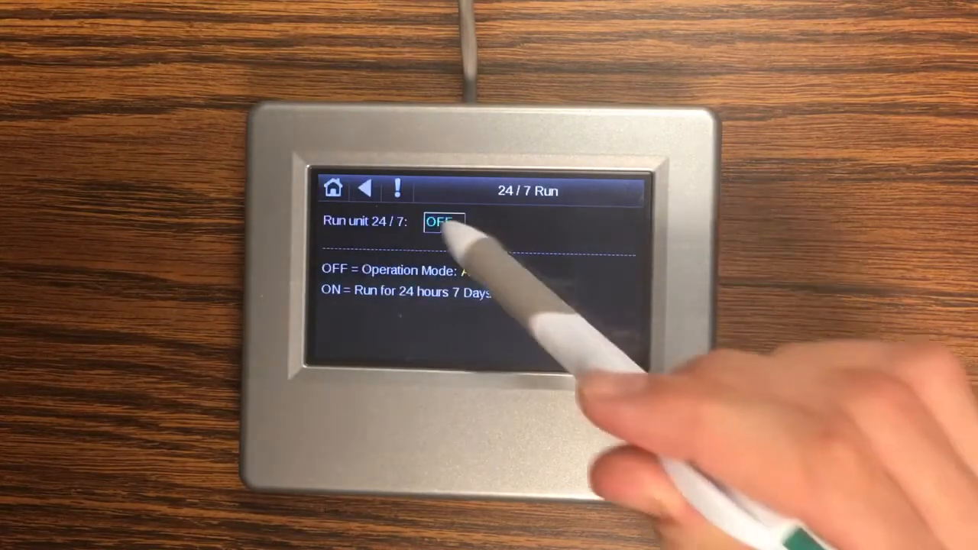
{"action": "left_click", "coordinate": [443, 222]}
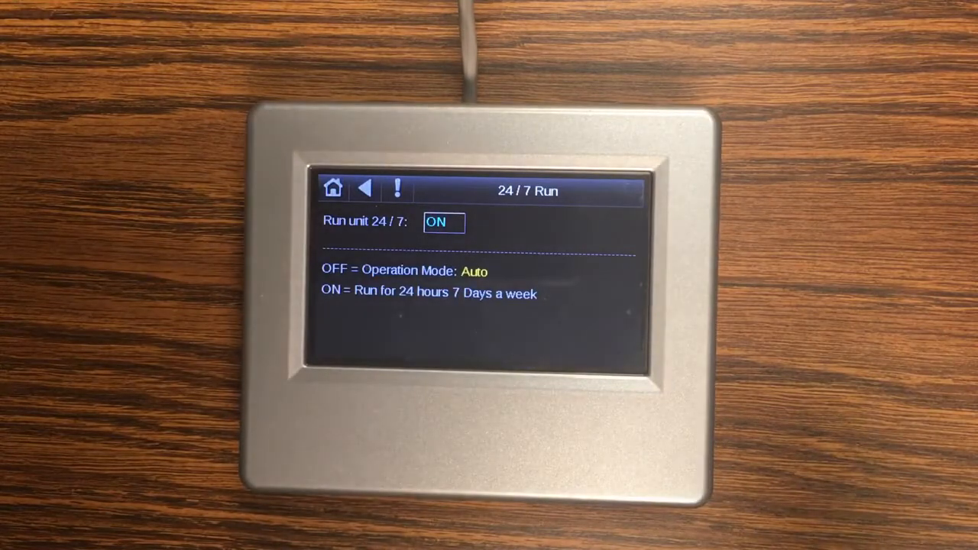
{"action": "left_click", "coordinate": [443, 221]}
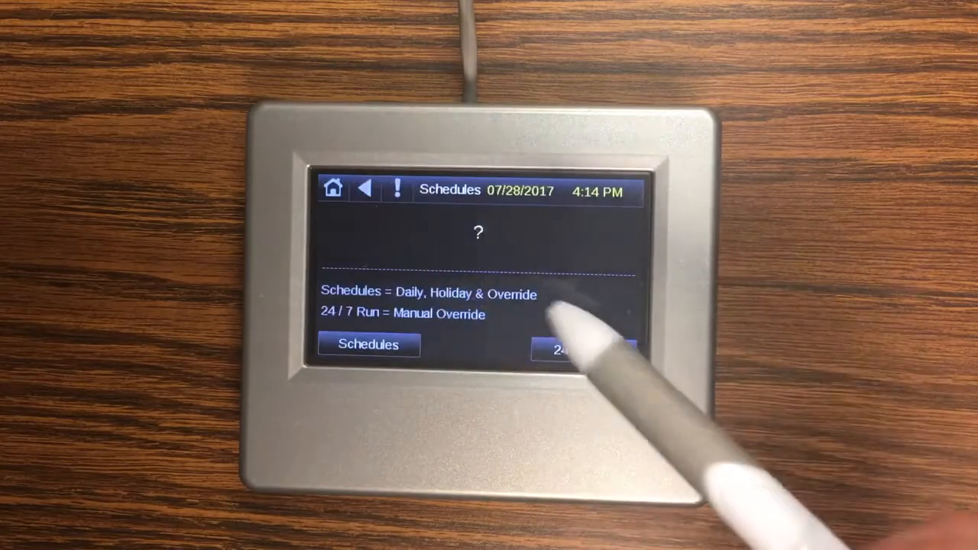
{"action": "left_click", "coordinate": [582, 350]}
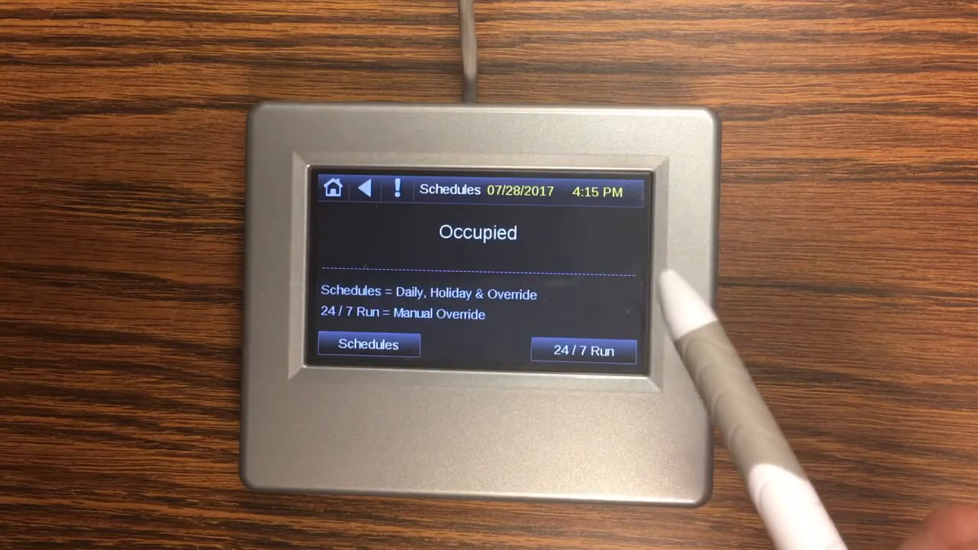
- Show the View Schedule day view for Fri 07/28/2017 with scheduled and effective bars
{"action": "left_click", "coordinate": [368, 345]}
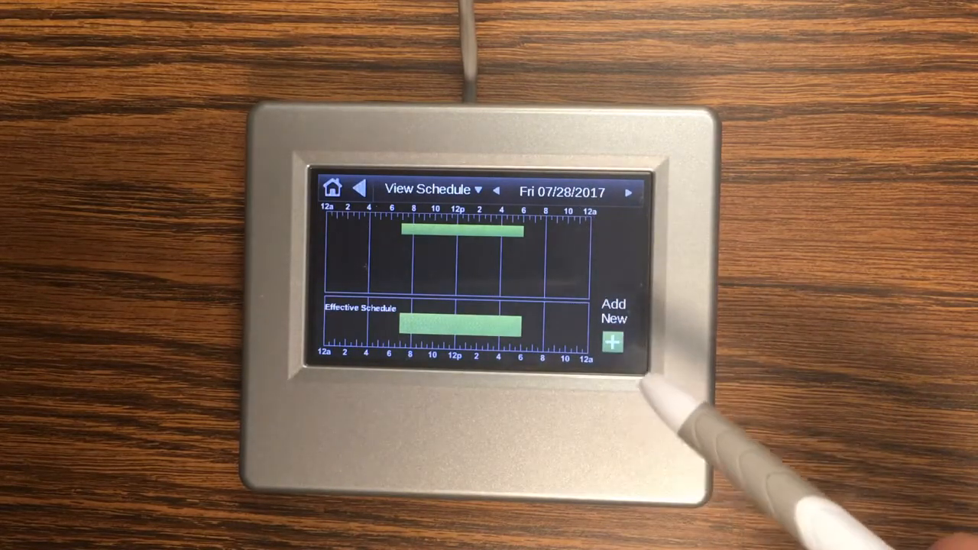
- Add a new schedule named holiday marked as an OFF (unoccupied) schedule
{"action": "left_click", "coordinate": [614, 341]}
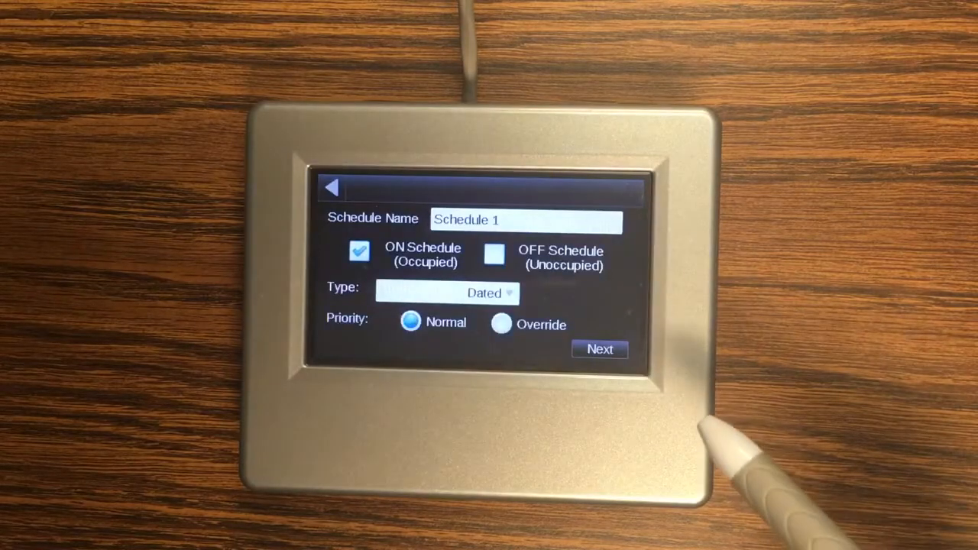
{"action": "left_click", "coordinate": [525, 220]}
{"action": "type", "text": "holiday"}
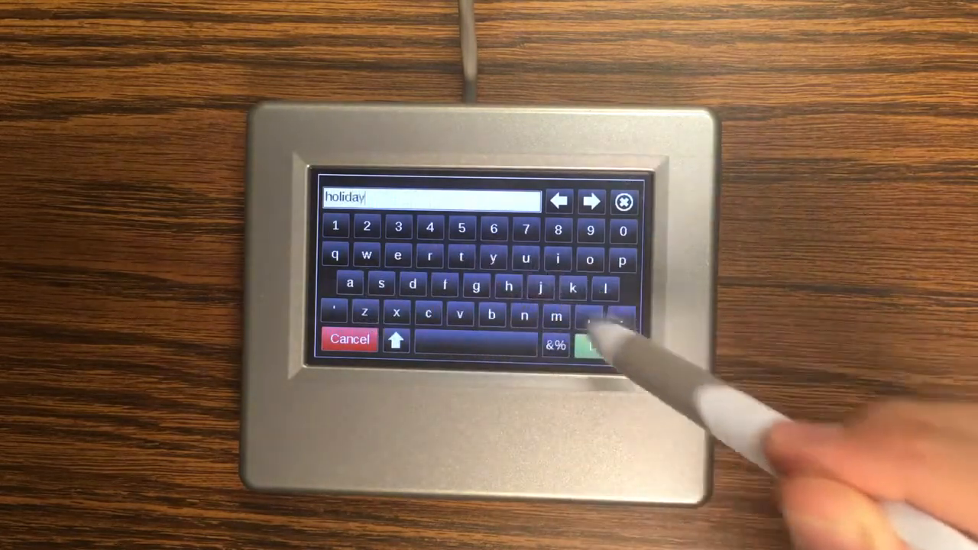
{"action": "left_click", "coordinate": [600, 344]}
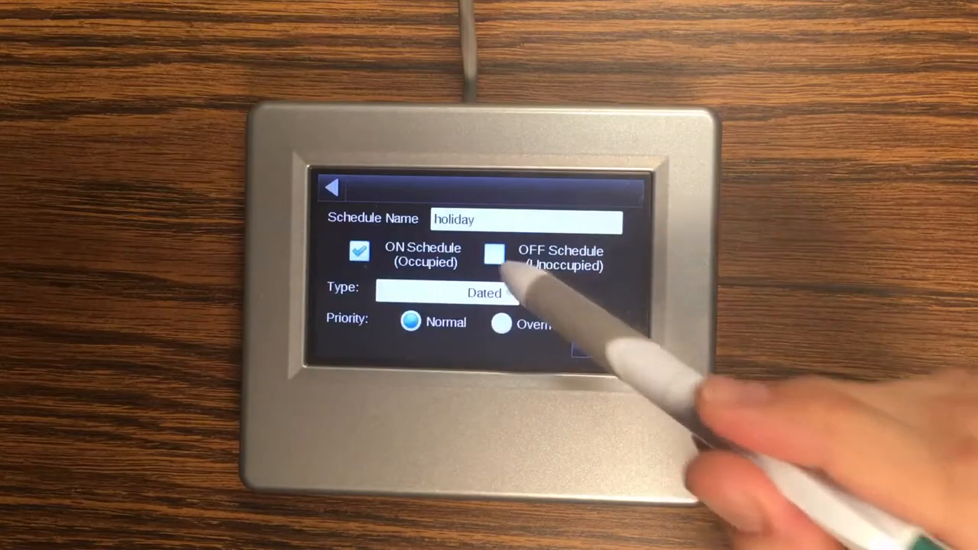
{"action": "left_click", "coordinate": [494, 253]}
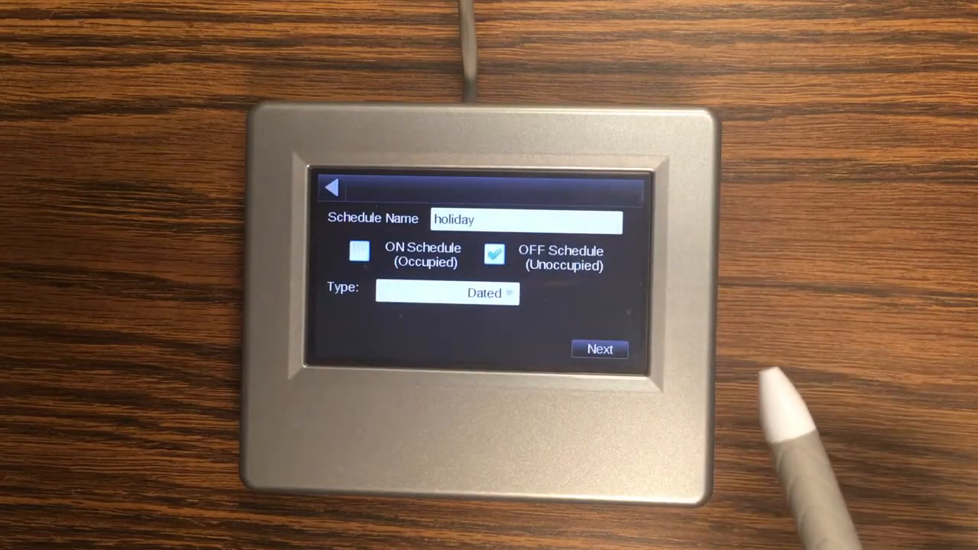
{"action": "mouse_move", "coordinate": [519, 359]}
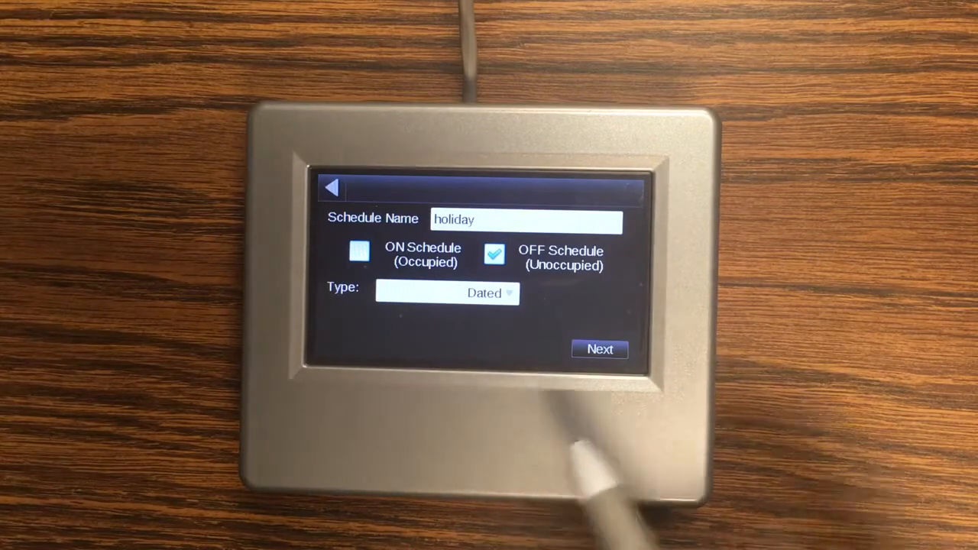
- Keep 07/28/2017, 8 AM to 5 PM with Repeat None and save the holiday schedule
{"action": "left_click", "coordinate": [600, 349]}
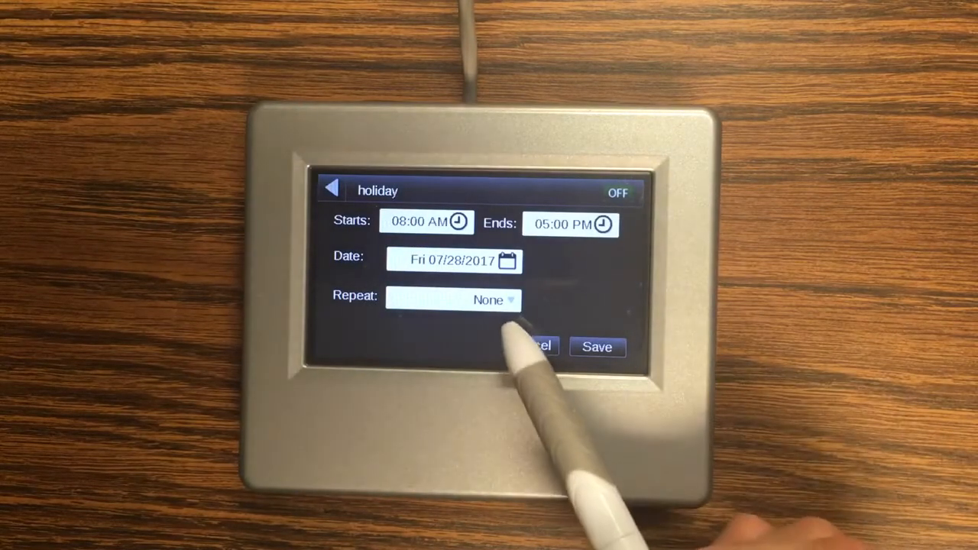
{"action": "left_click", "coordinate": [455, 299]}
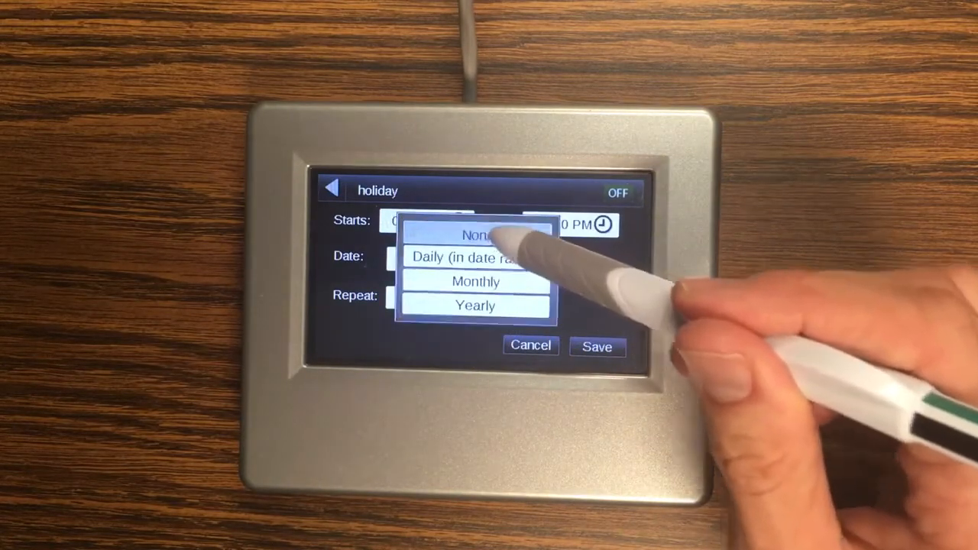
{"action": "left_click", "coordinate": [474, 234]}
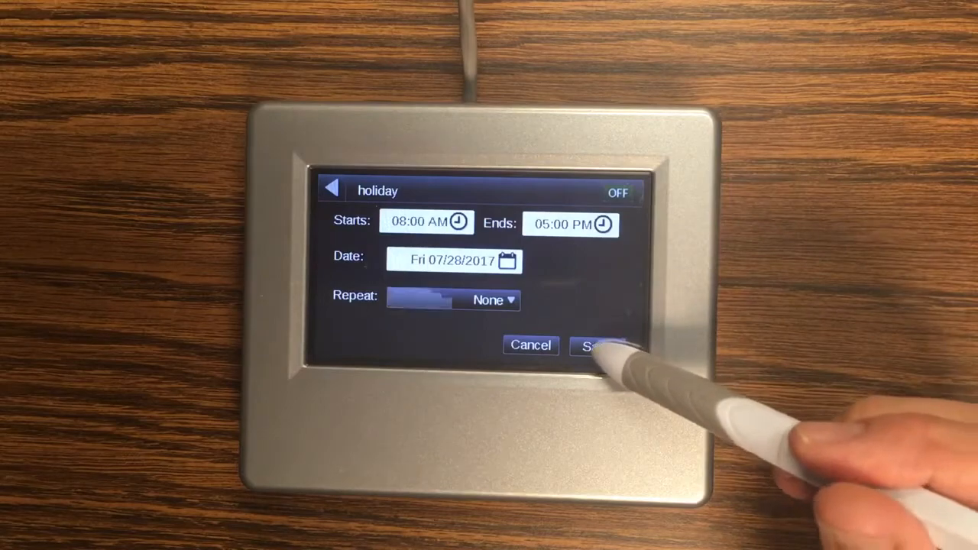
{"action": "left_click", "coordinate": [599, 345]}
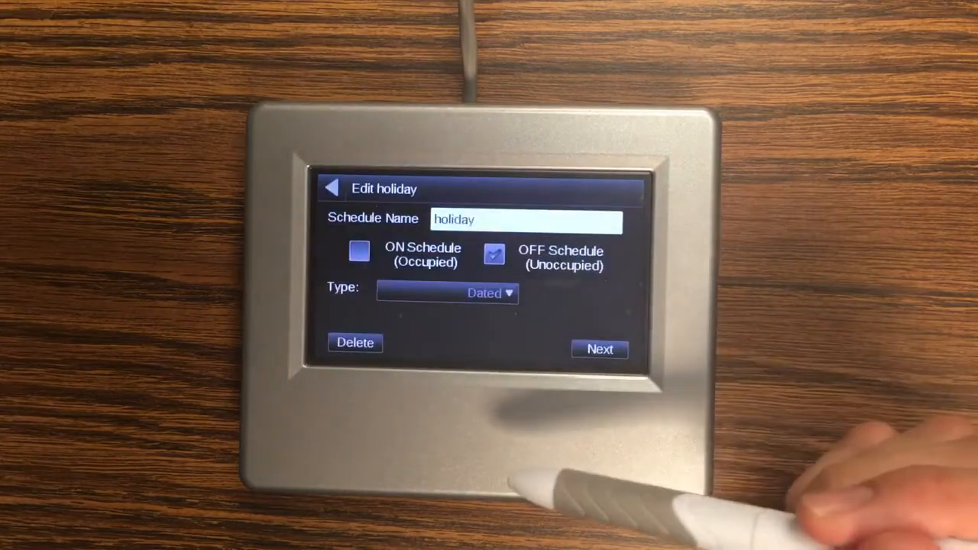
- Save the holiday schedule so the home screen shows Unoccupied at 85.0/35.0 °F
{"action": "left_click", "coordinate": [599, 349]}
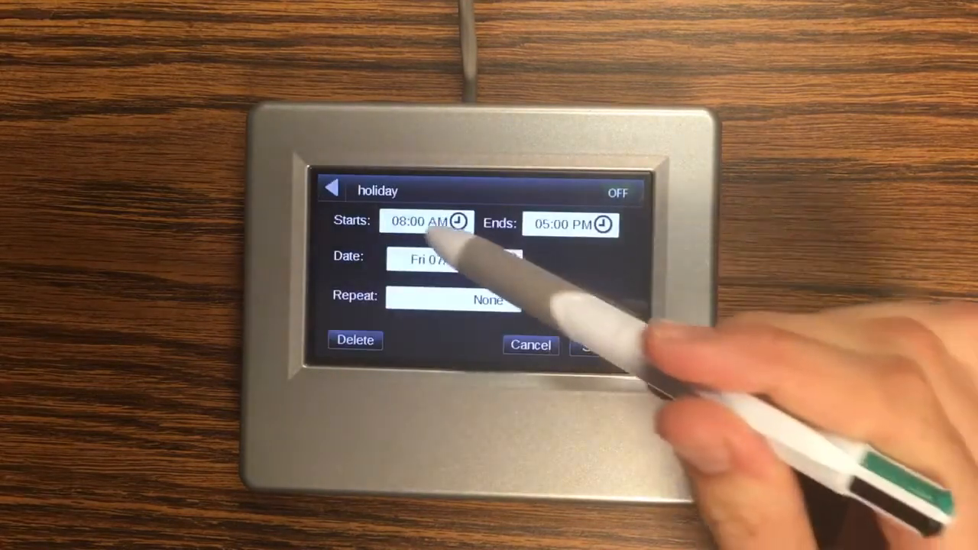
{"action": "left_click", "coordinate": [424, 222]}
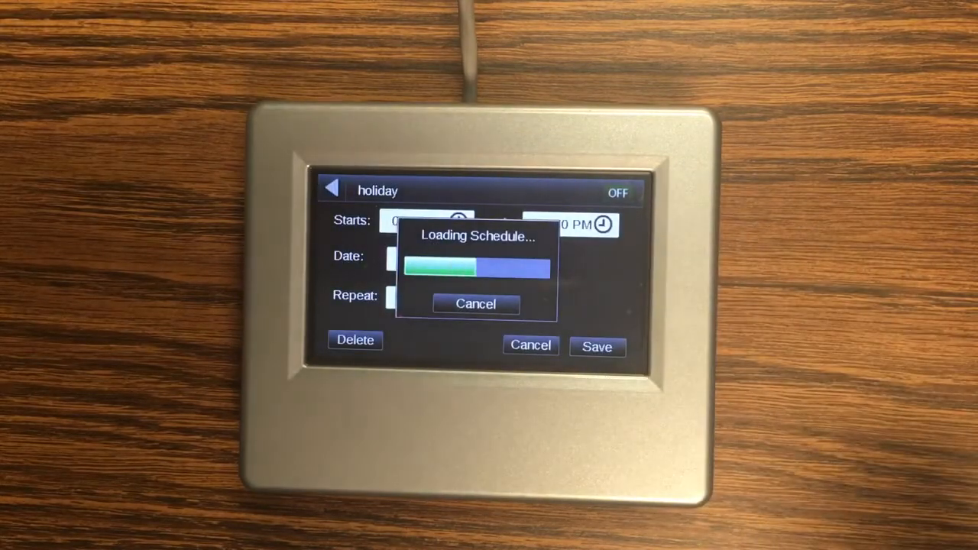
{"action": "left_click", "coordinate": [597, 347]}
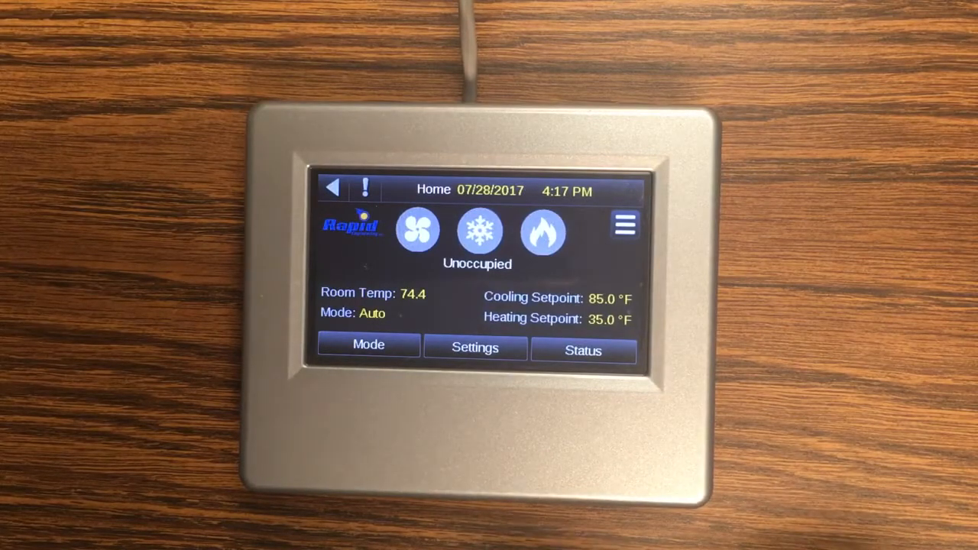
{"action": "left_click", "coordinate": [624, 224]}
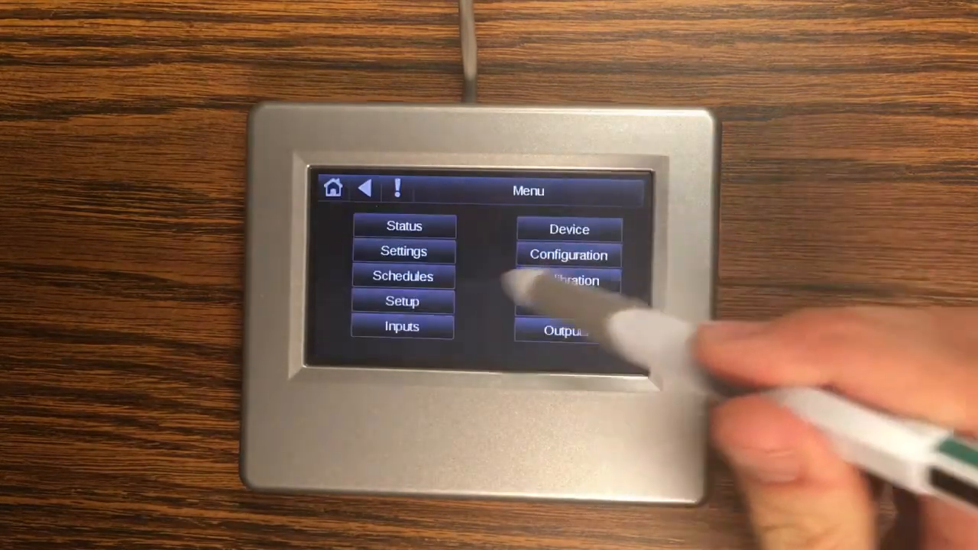
{"action": "left_click", "coordinate": [402, 300]}
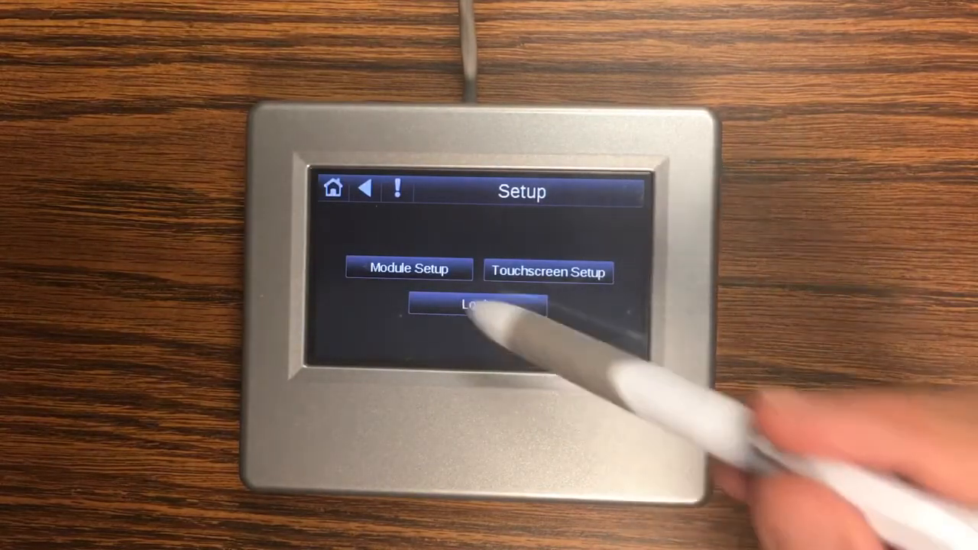
{"action": "left_click", "coordinate": [408, 268]}
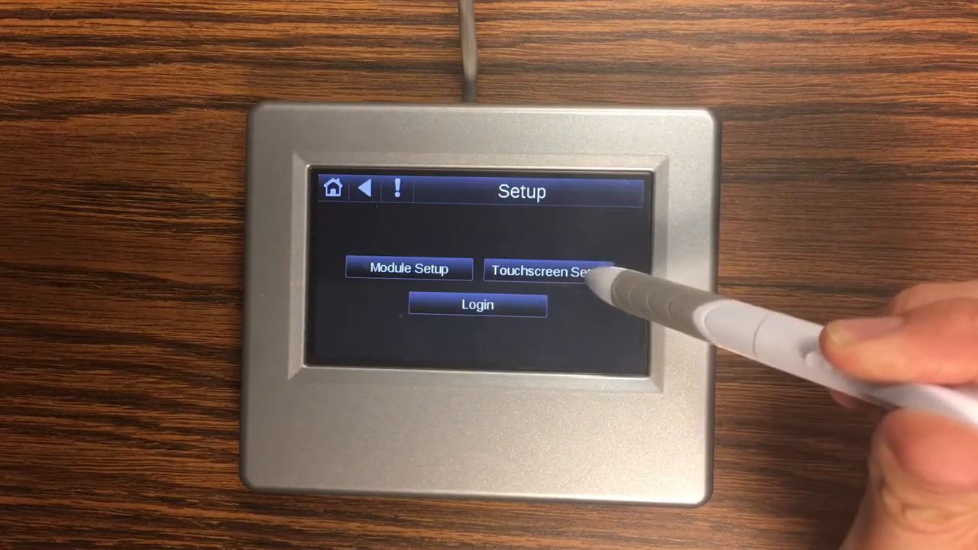
{"action": "left_click", "coordinate": [546, 271]}
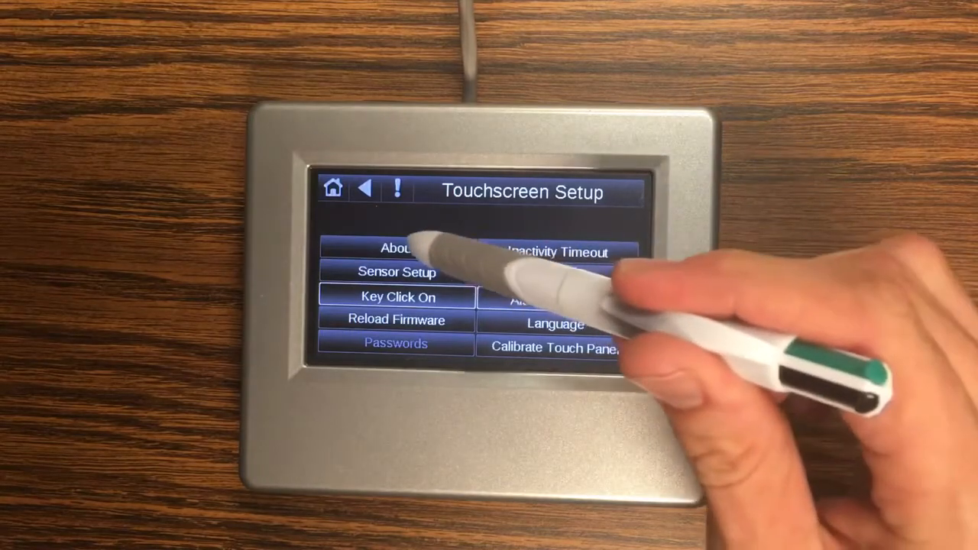
{"action": "left_click", "coordinate": [395, 248]}
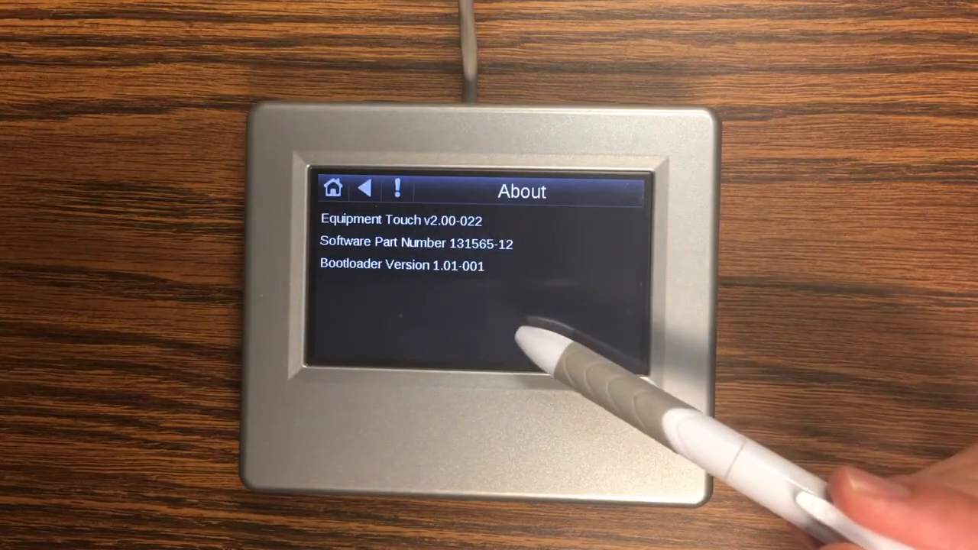
{"action": "left_click", "coordinate": [365, 188]}
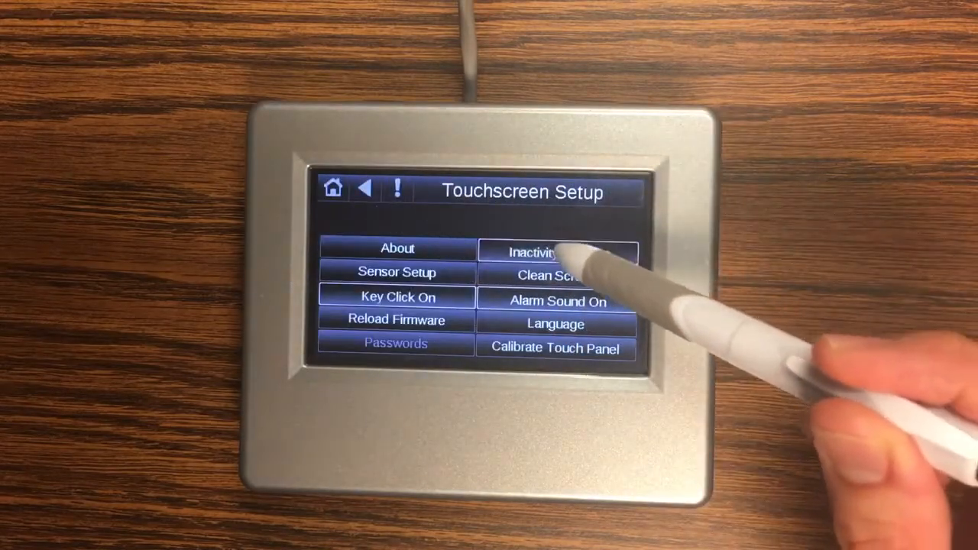
{"action": "left_click", "coordinate": [556, 252]}
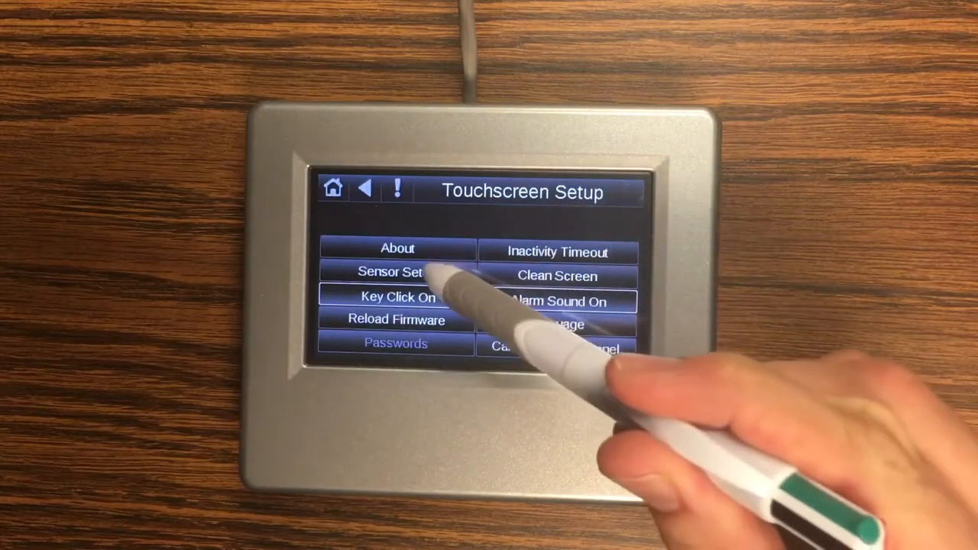
{"action": "left_click", "coordinate": [396, 272]}
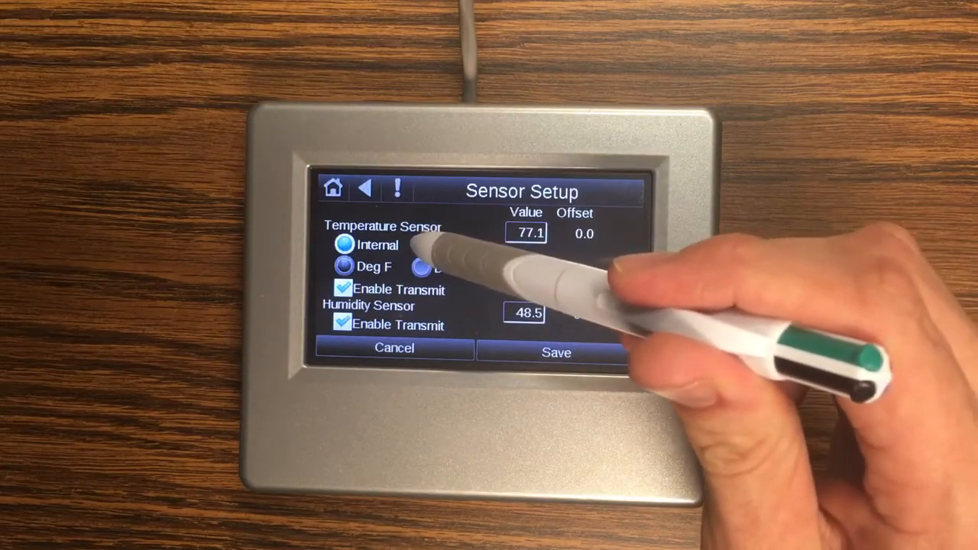
{"action": "left_click", "coordinate": [422, 246]}
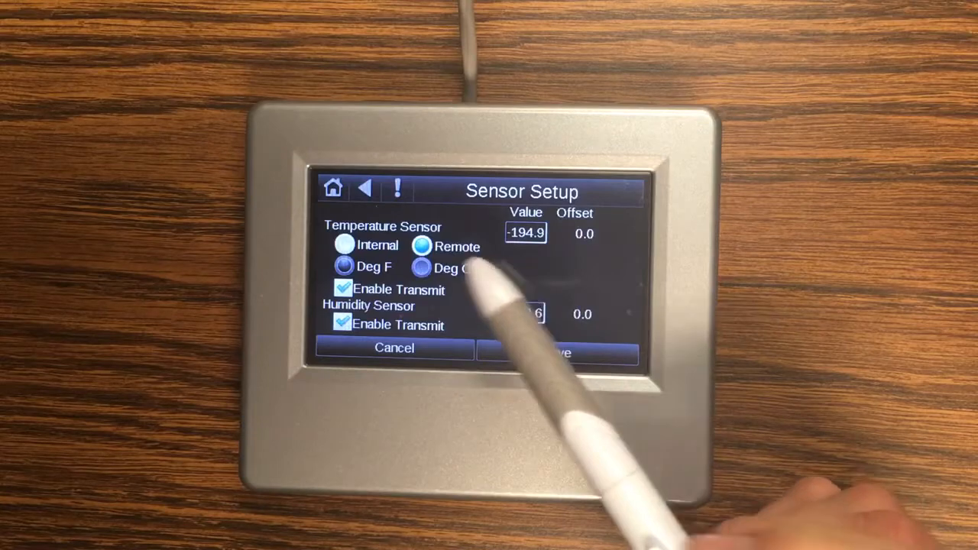
{"action": "left_click", "coordinate": [342, 245]}
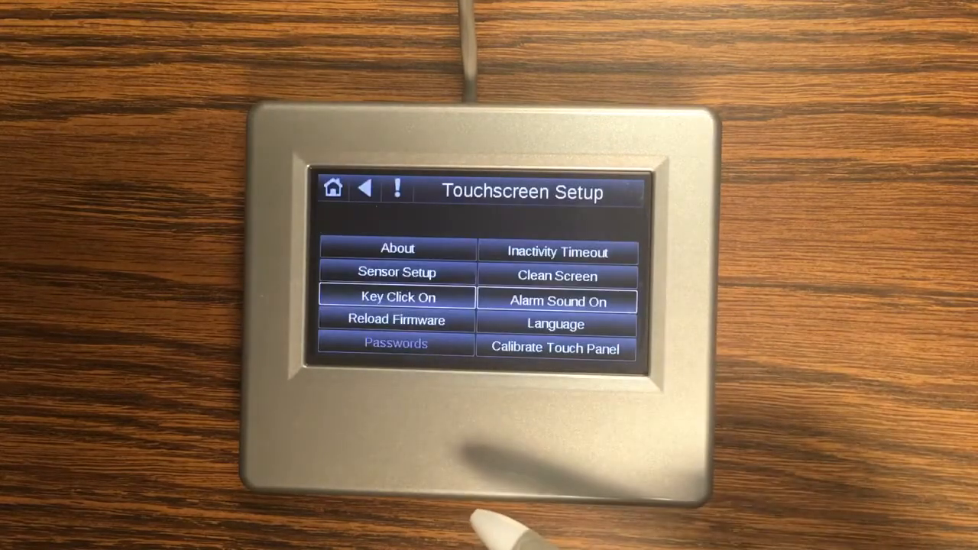
{"action": "left_click", "coordinate": [397, 297]}
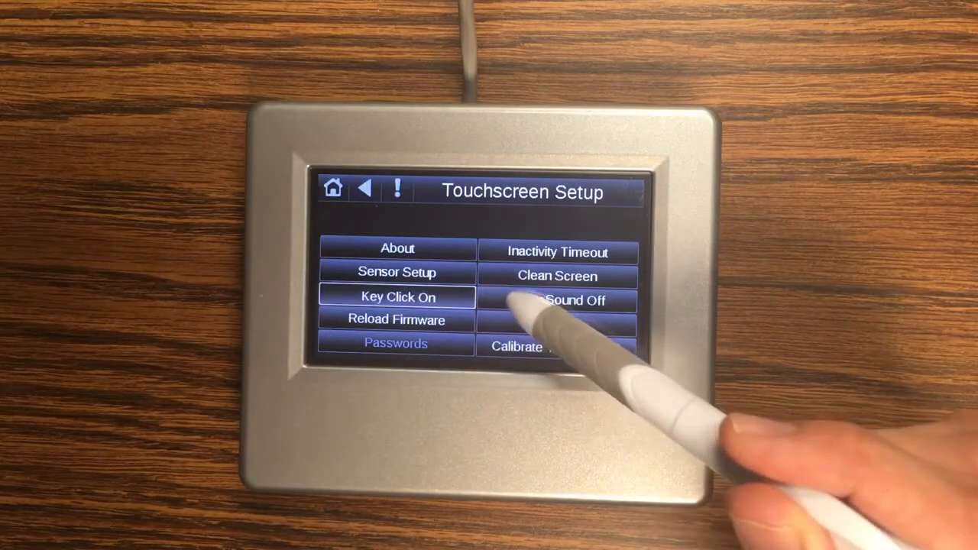
{"action": "left_click", "coordinate": [556, 299]}
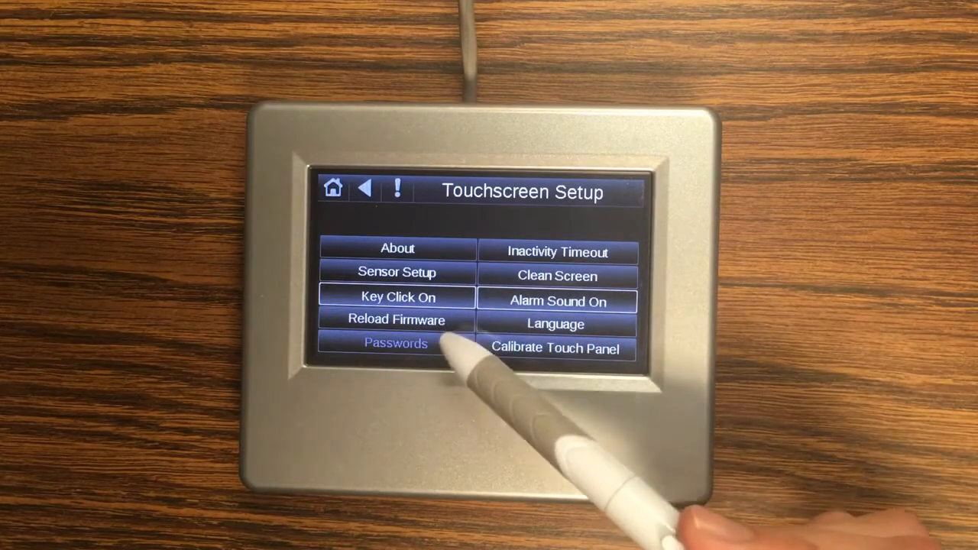
{"action": "left_click", "coordinate": [395, 319]}
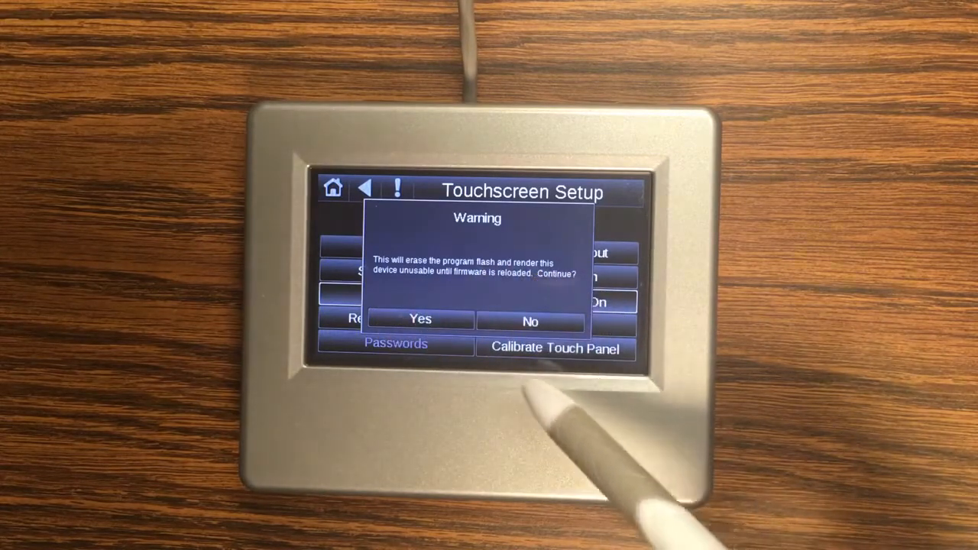
{"action": "left_click", "coordinate": [530, 320]}
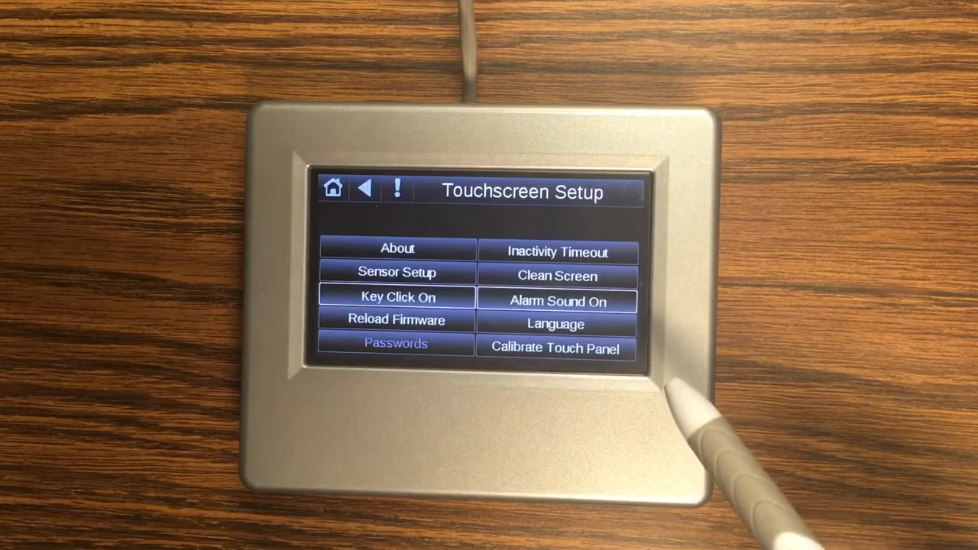
- View the Language options, keep English, and return to the Unoccupied home screen
{"action": "left_click", "coordinate": [555, 323]}
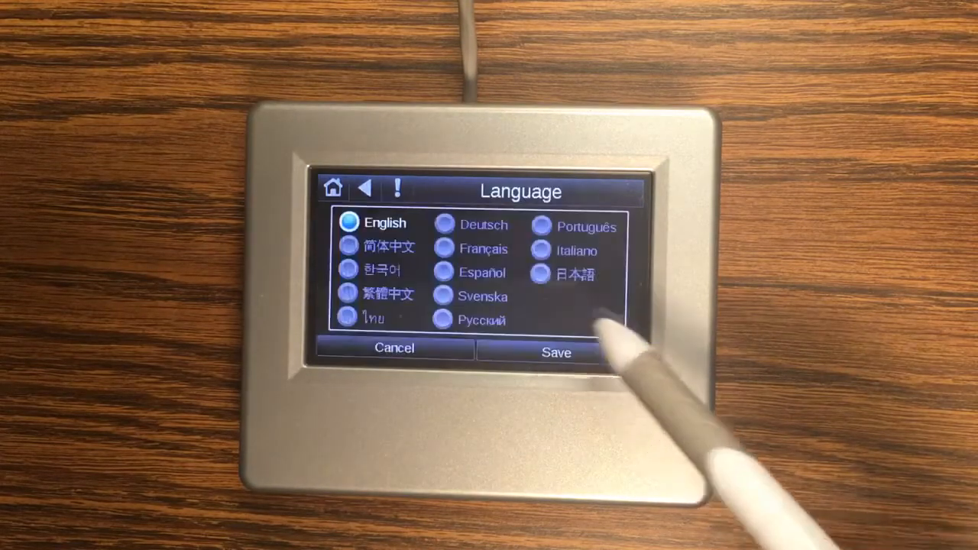
{"action": "left_click", "coordinate": [556, 352]}
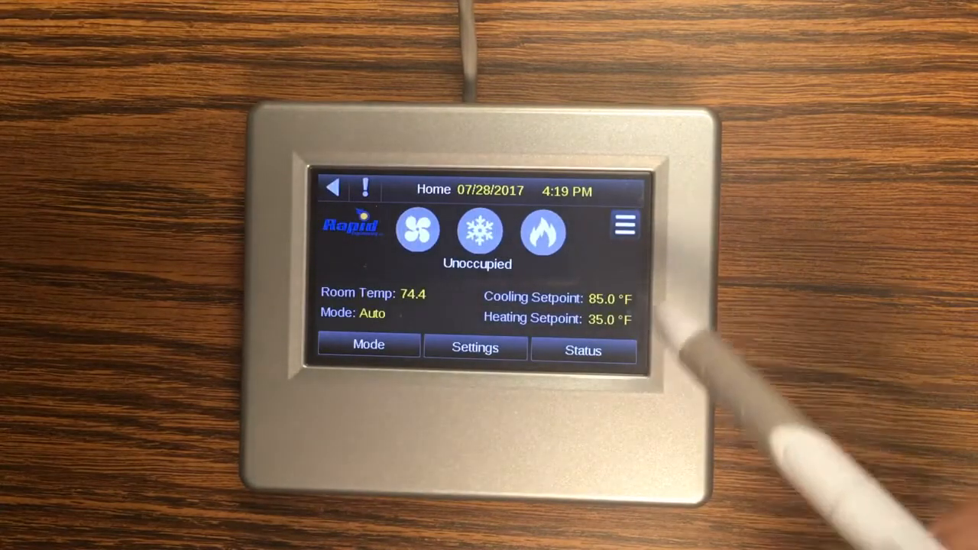
- Tick trends in the Trend Selector and reach Trend Scaling for 07/27/2017–07/28/2017
{"action": "left_click", "coordinate": [624, 223]}
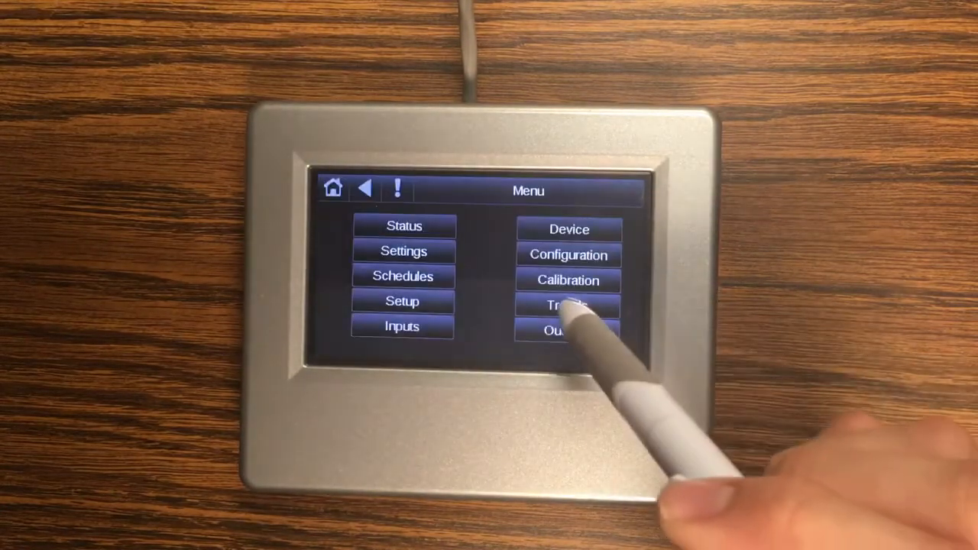
{"action": "left_click", "coordinate": [567, 305]}
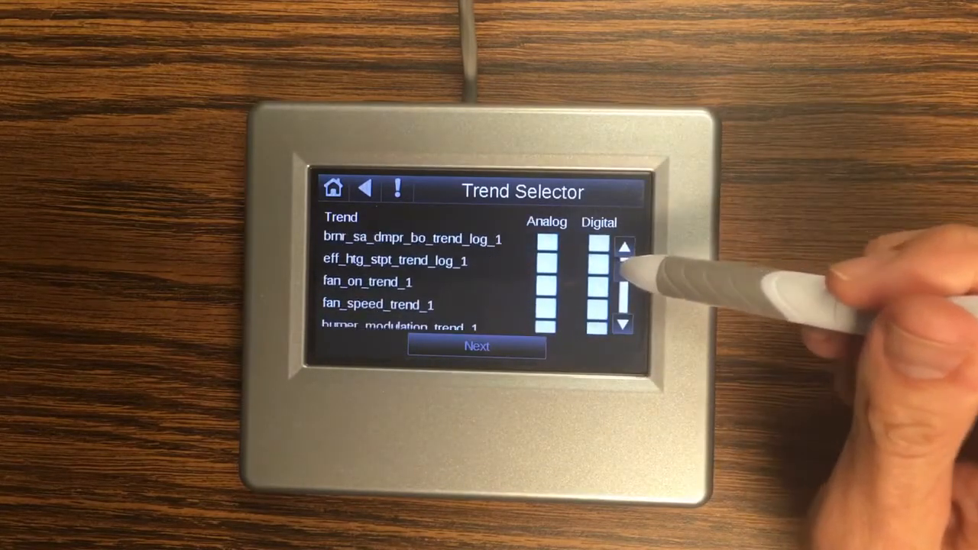
{"action": "left_click", "coordinate": [598, 281]}
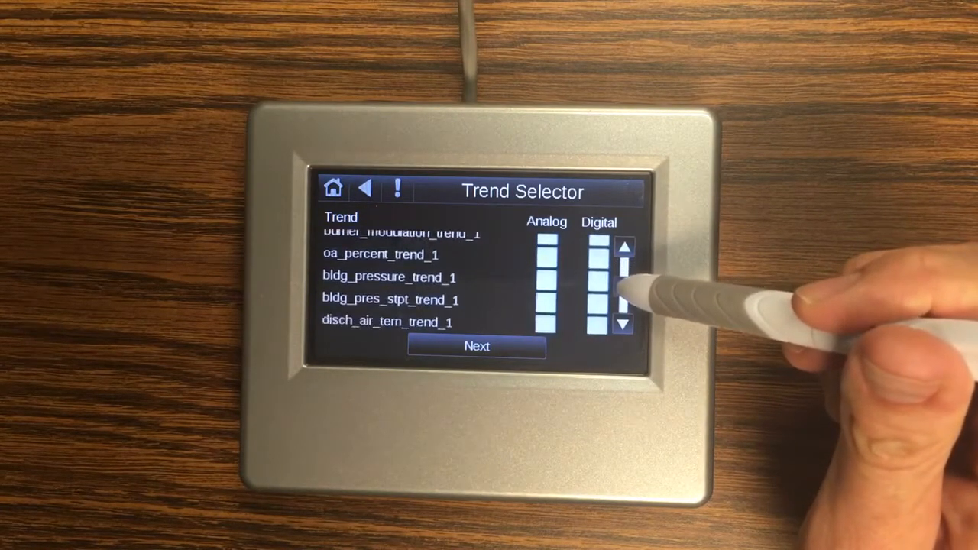
{"action": "left_click", "coordinate": [624, 324]}
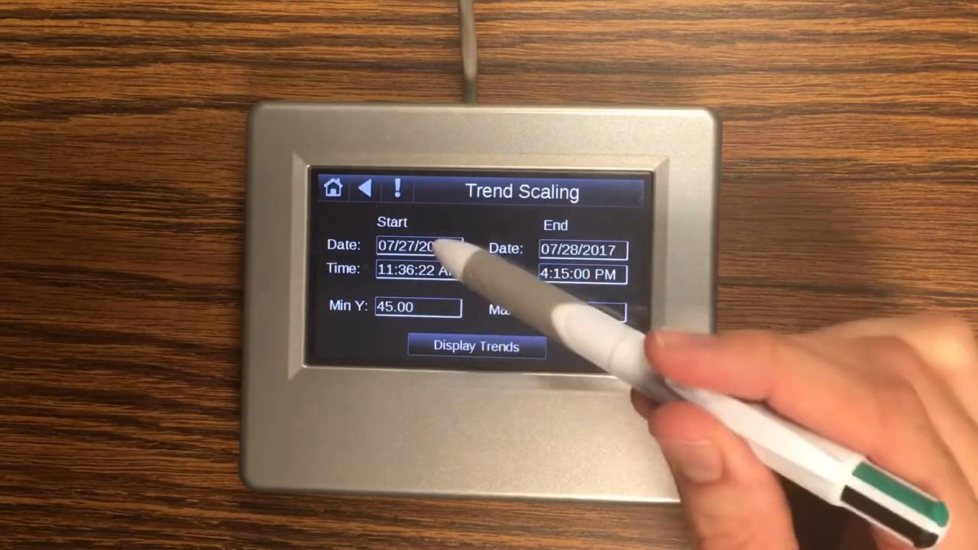
- Change the trend start date to 07/28/2017 and adjust the Max Y scaling value
{"action": "left_click", "coordinate": [419, 246]}
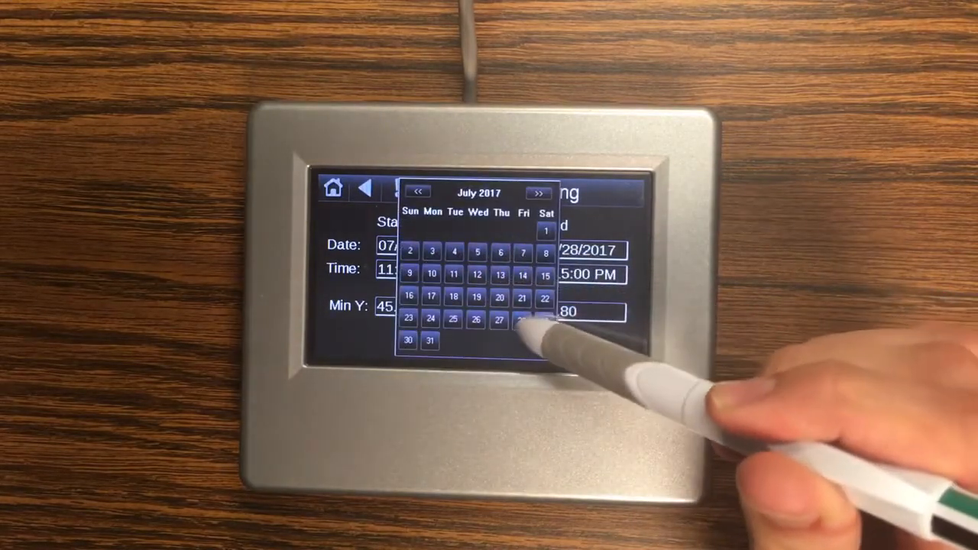
{"action": "left_click", "coordinate": [522, 320]}
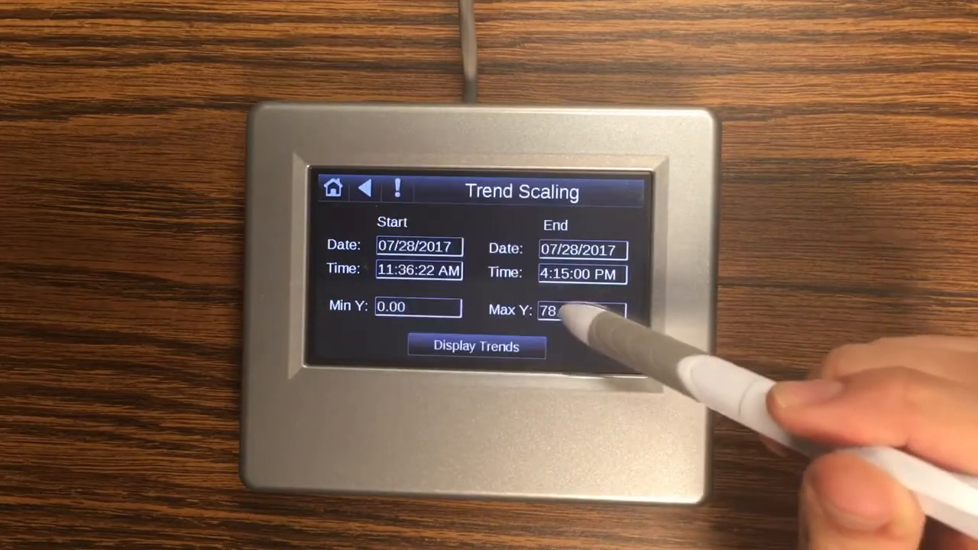
{"action": "left_click", "coordinate": [476, 346]}
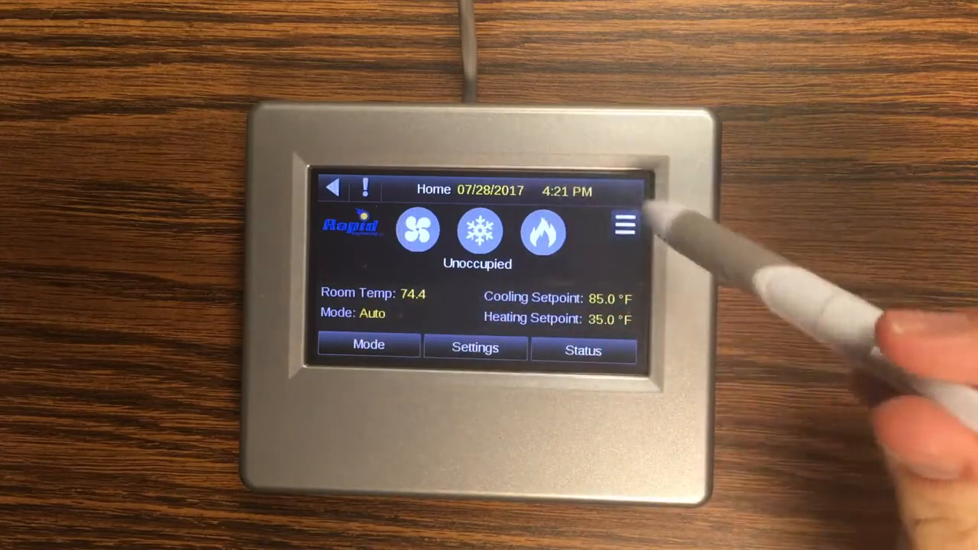
- Set Run unit 24/7 to ON so home shows Occupied at 80/65 °F, then view the Alarms screen
{"action": "left_click", "coordinate": [625, 224]}
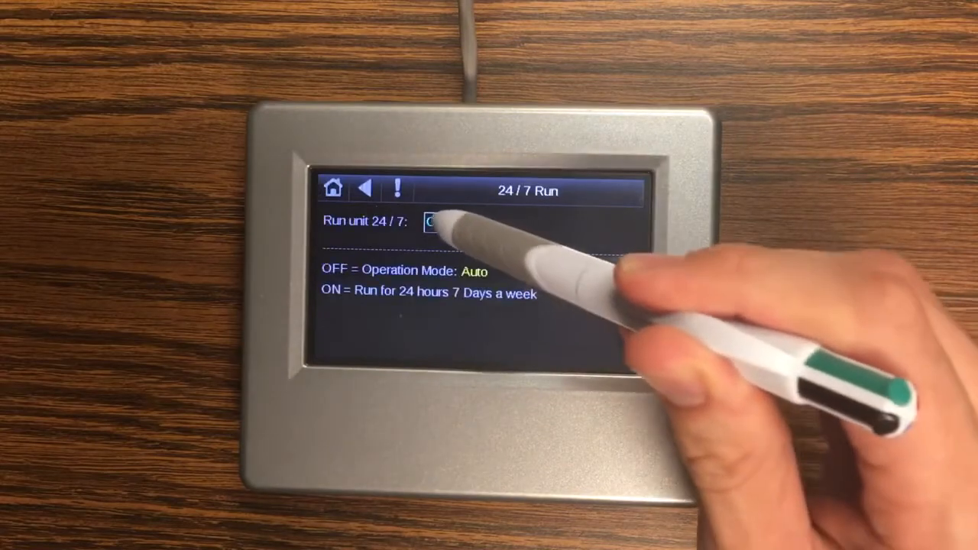
{"action": "left_click", "coordinate": [443, 221]}
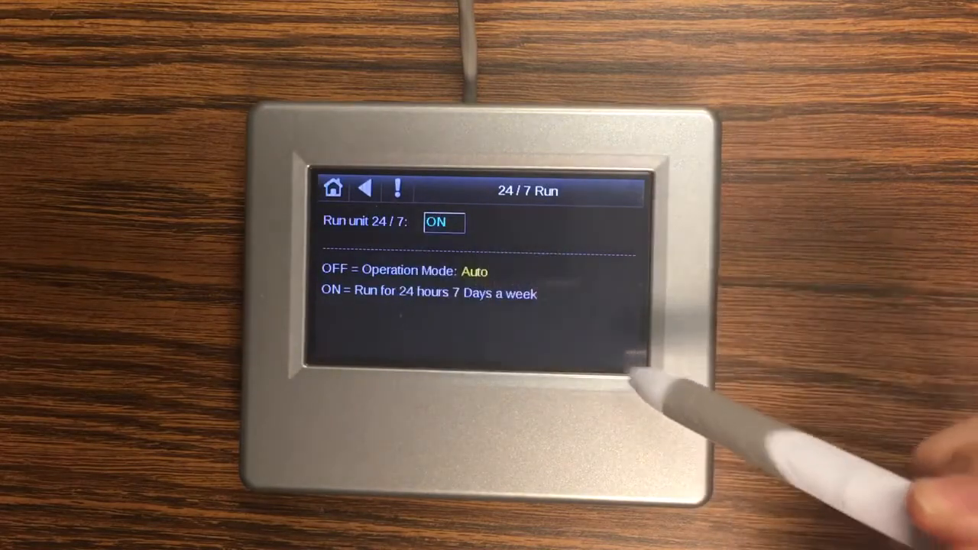
{"action": "left_click", "coordinate": [333, 188]}
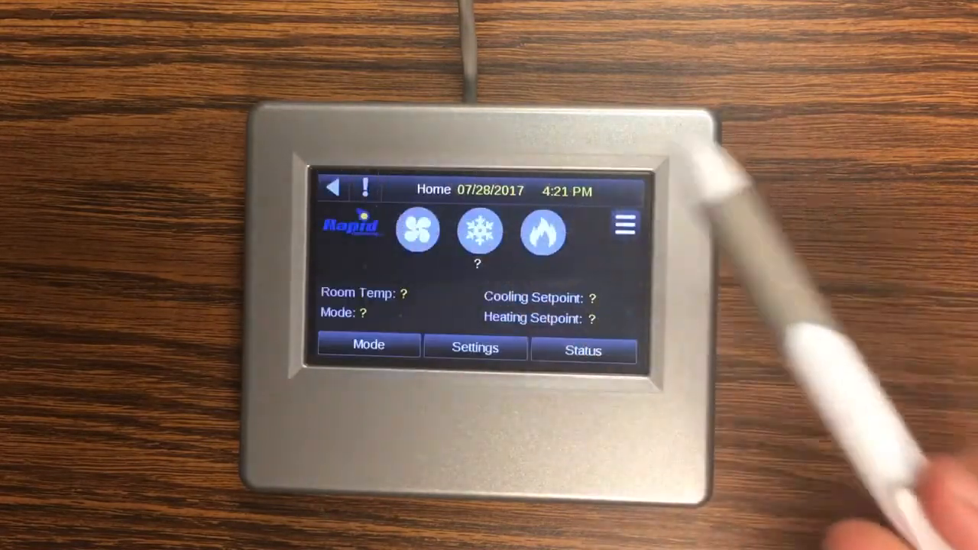
{"action": "left_click", "coordinate": [417, 230]}
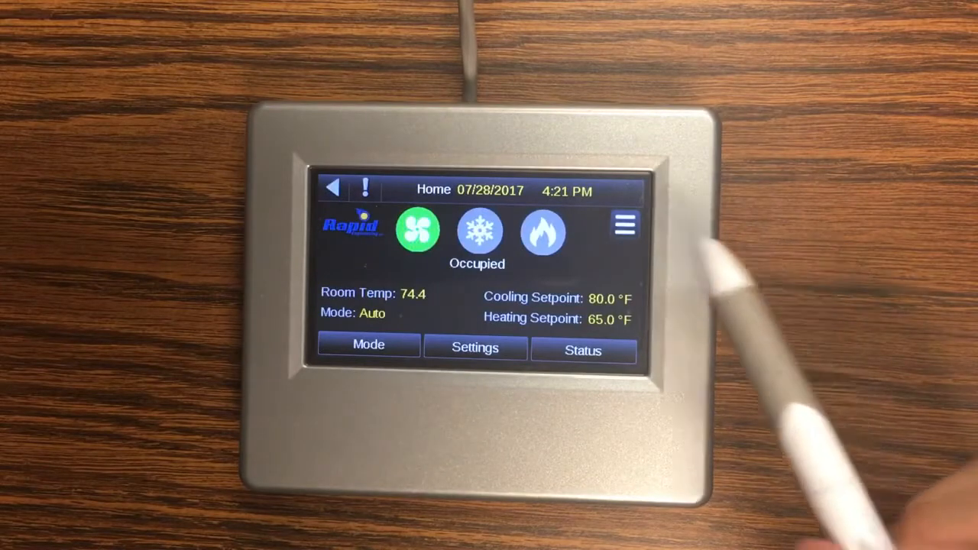
{"action": "left_click", "coordinate": [364, 189]}
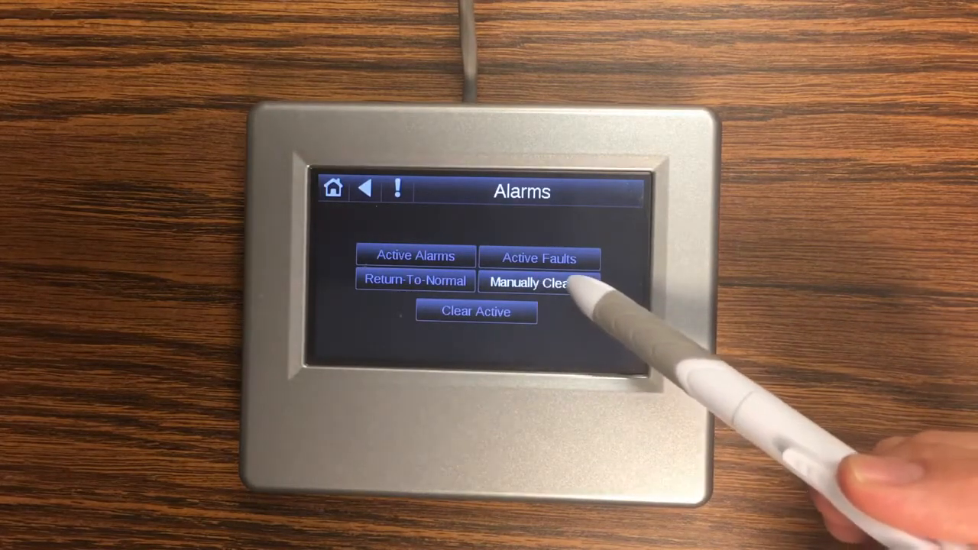
{"action": "left_click", "coordinate": [539, 283]}
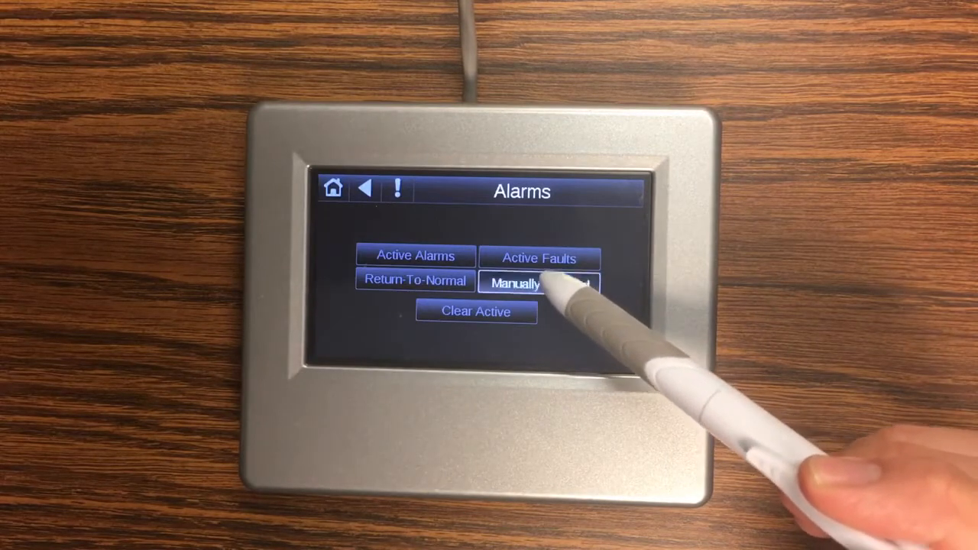
{"action": "left_click", "coordinate": [538, 283]}
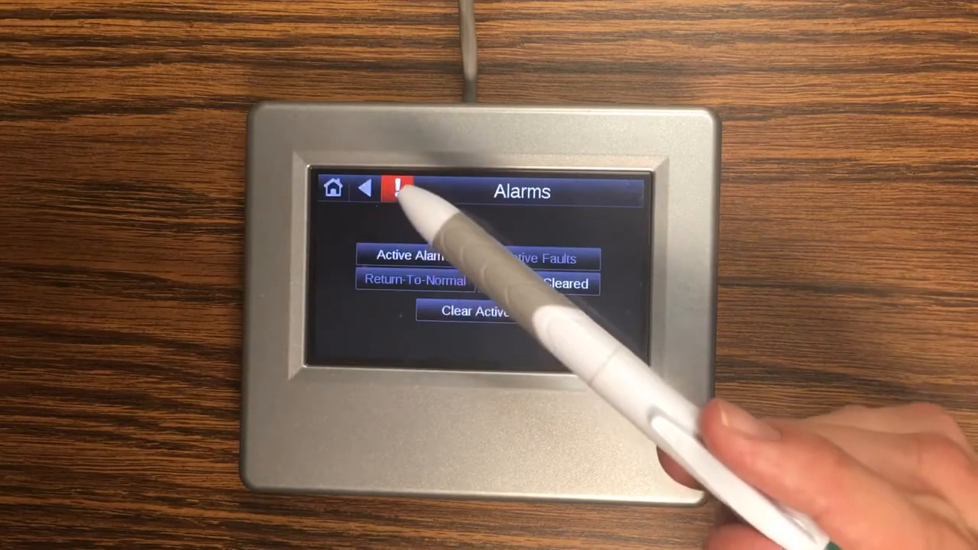
- Clear the active filters_dirty_1 alarm and list it under Manually Cleared
{"action": "left_click", "coordinate": [408, 254]}
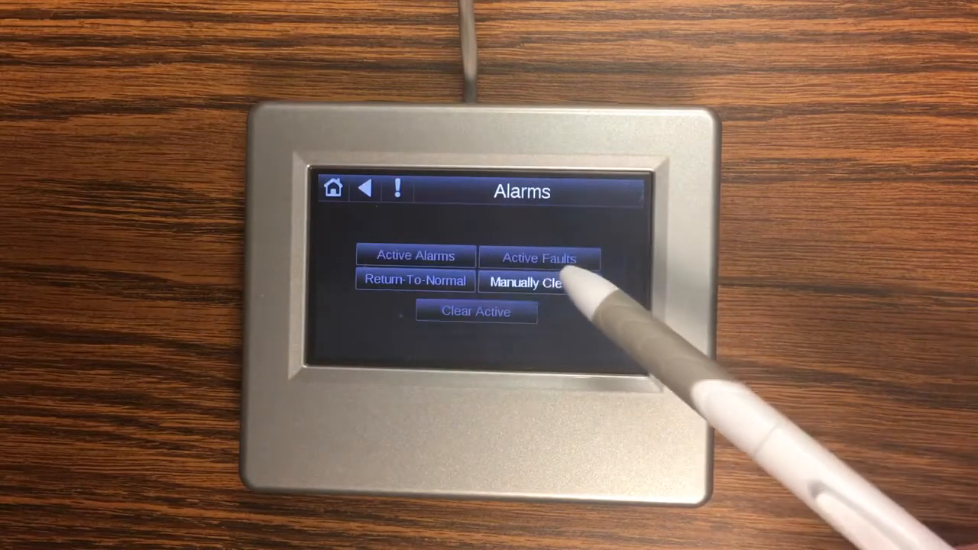
{"action": "left_click", "coordinate": [535, 283]}
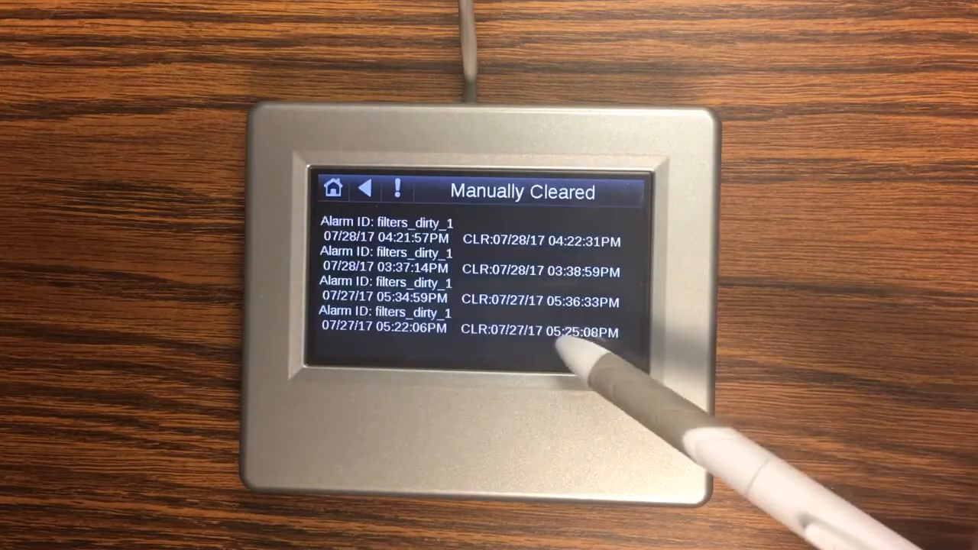